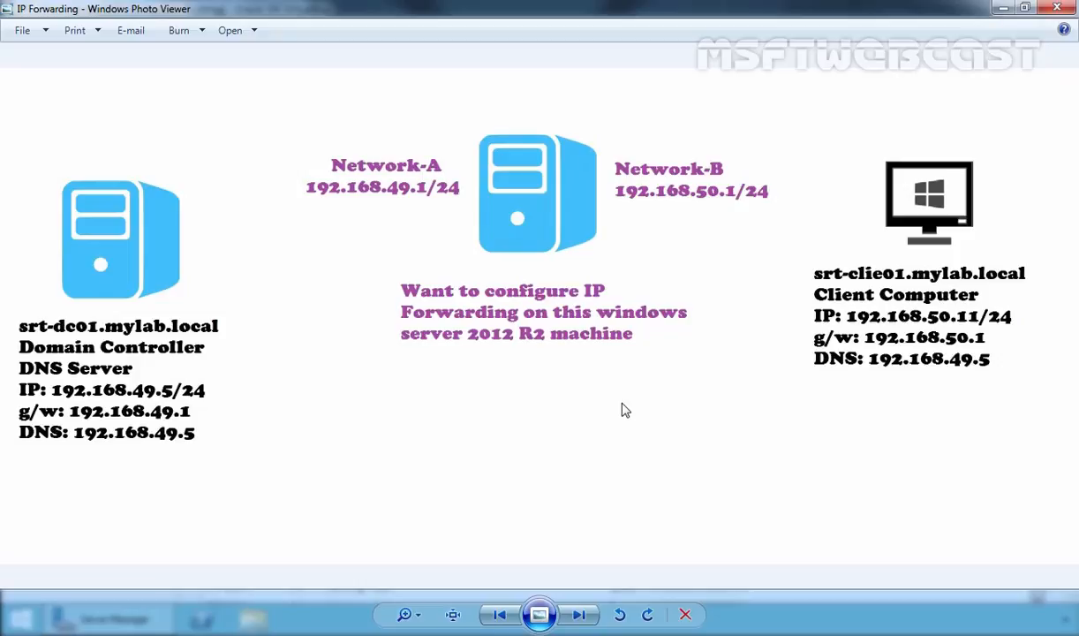
pyautogui.moveTo(419, 391)
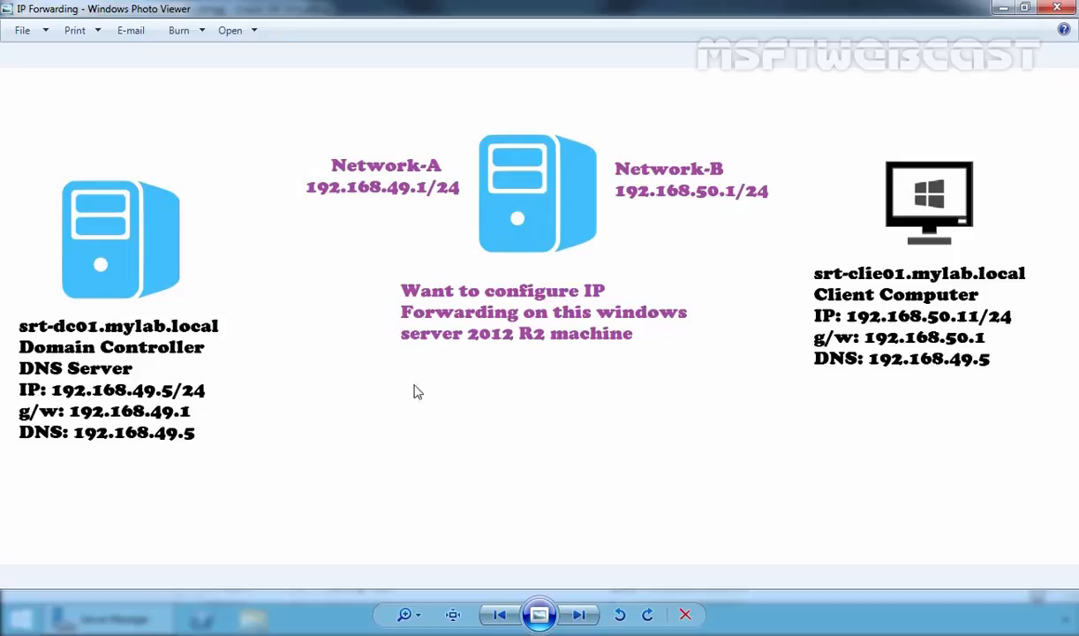
pyautogui.moveTo(740, 300)
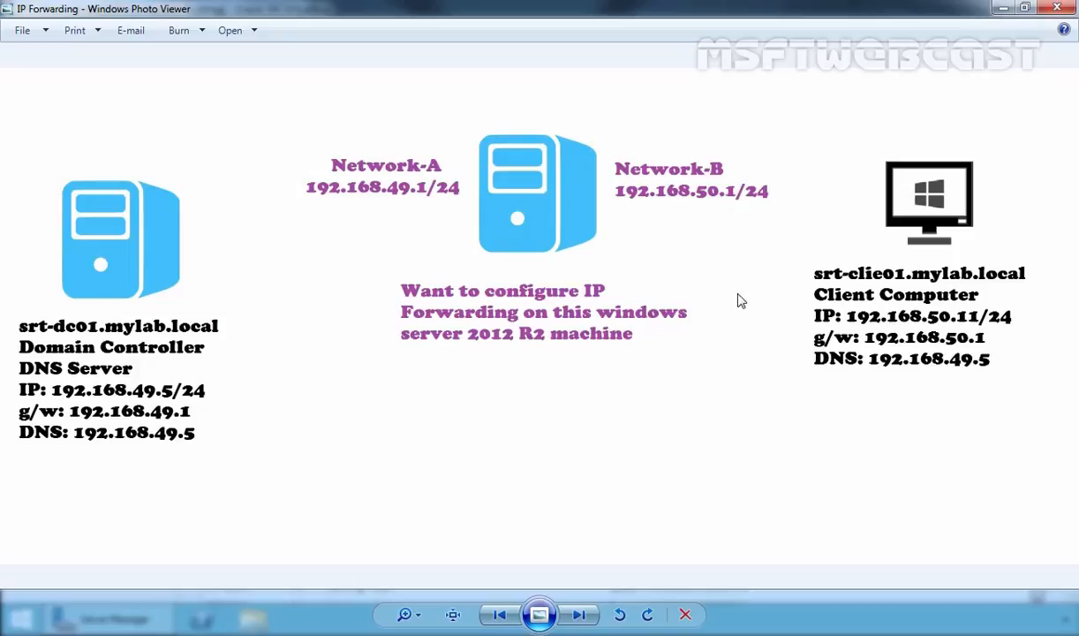
pyautogui.moveTo(727, 221)
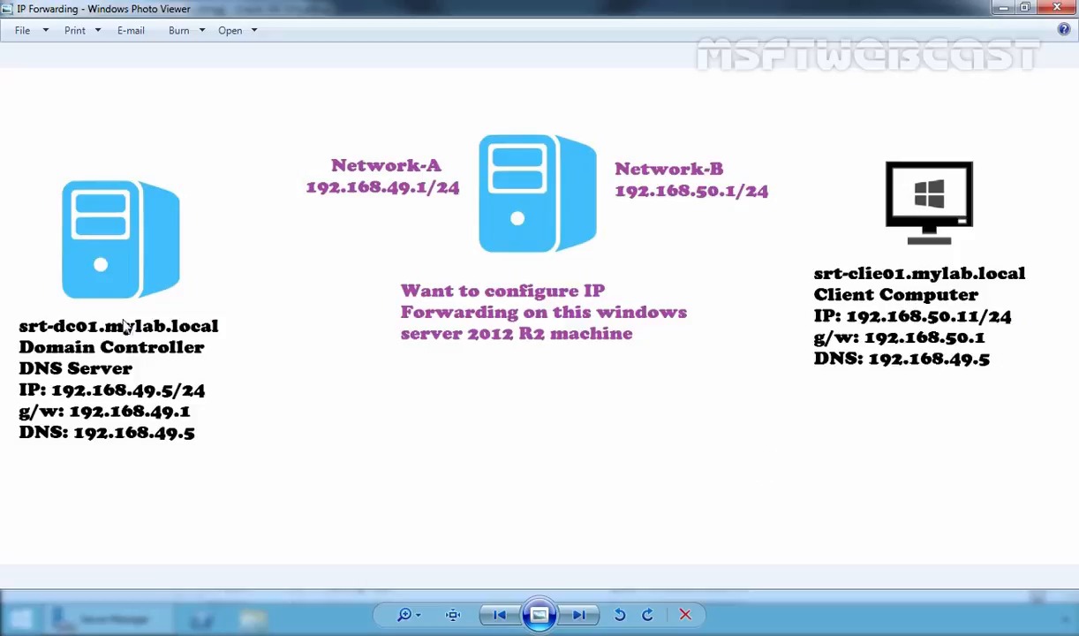
pyautogui.moveTo(85, 399)
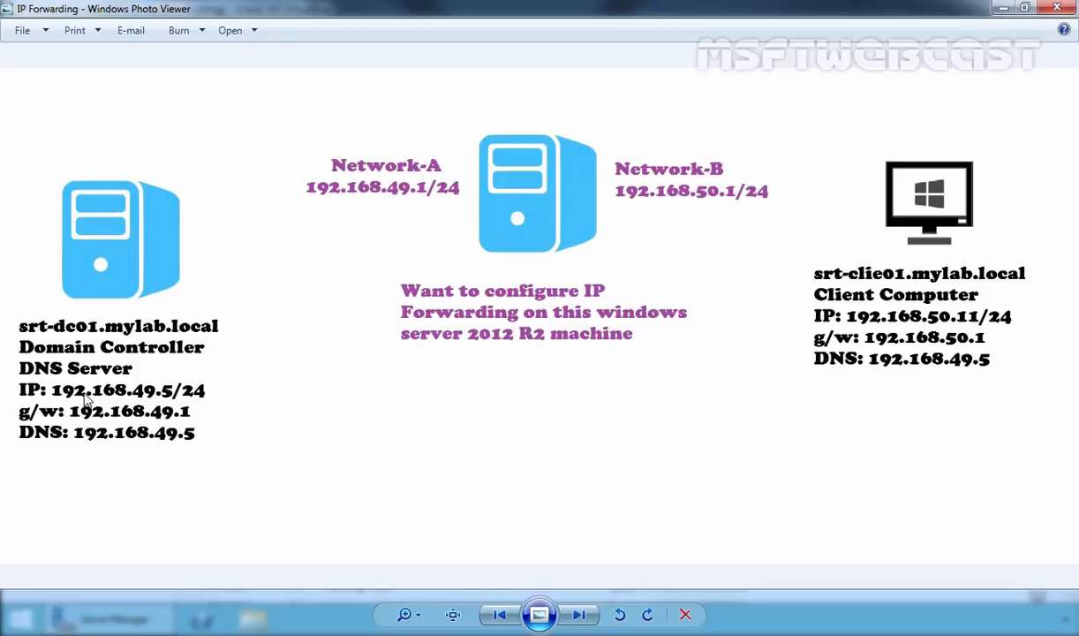
pyautogui.moveTo(154, 402)
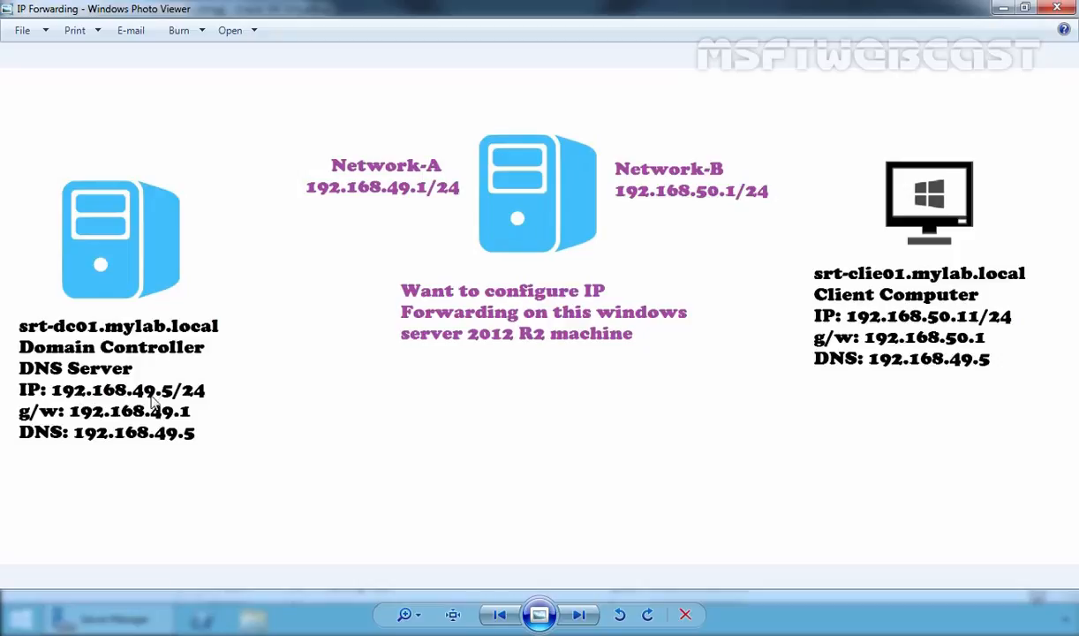
pyautogui.moveTo(961, 285)
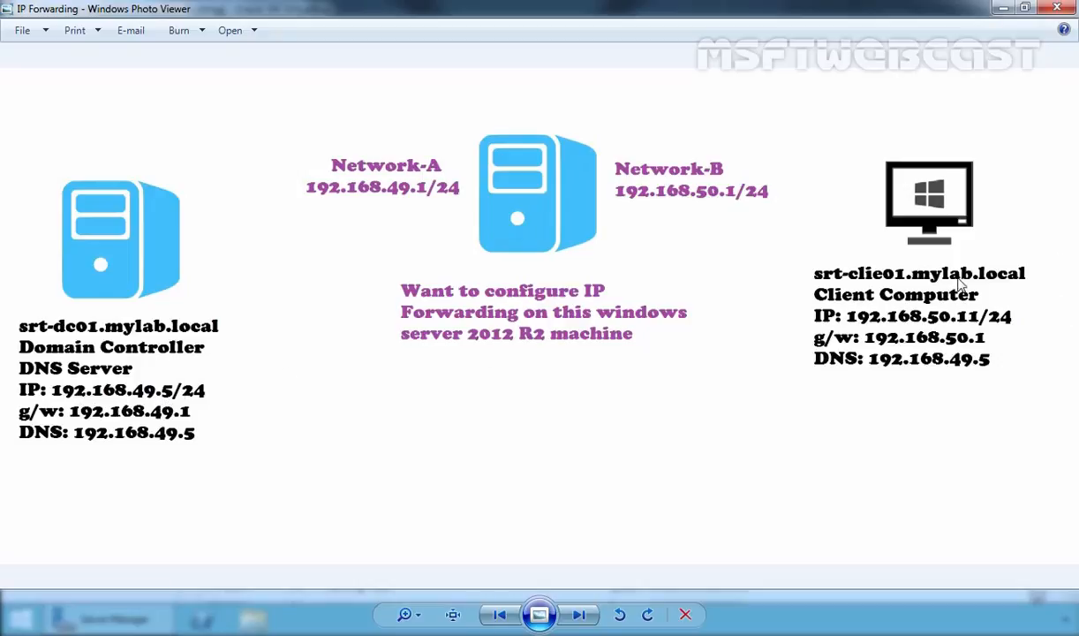
pyautogui.moveTo(925, 329)
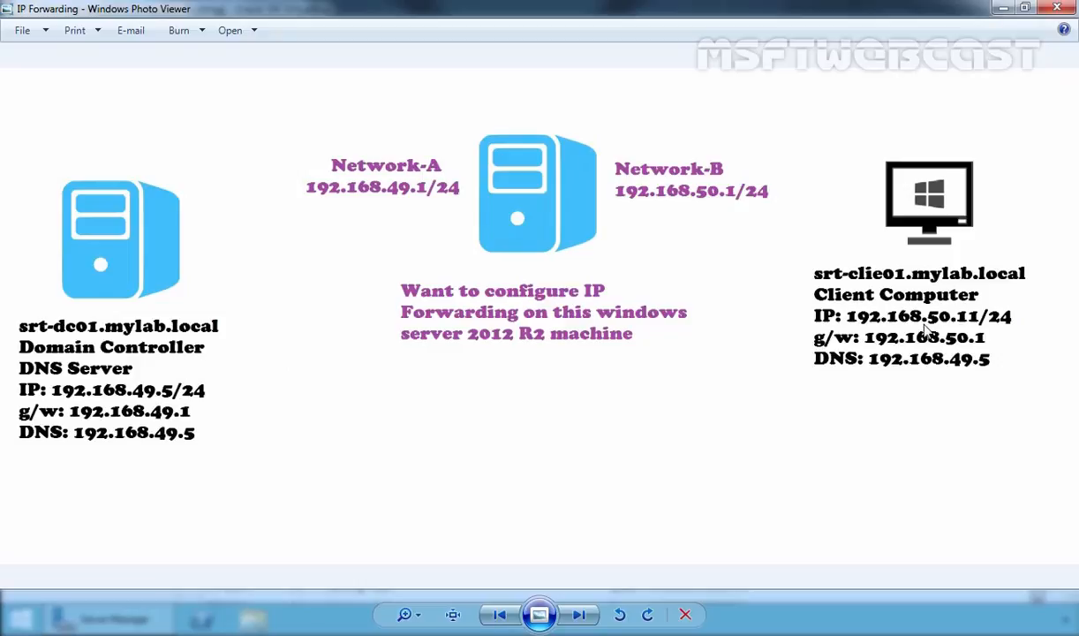
pyautogui.moveTo(924, 334)
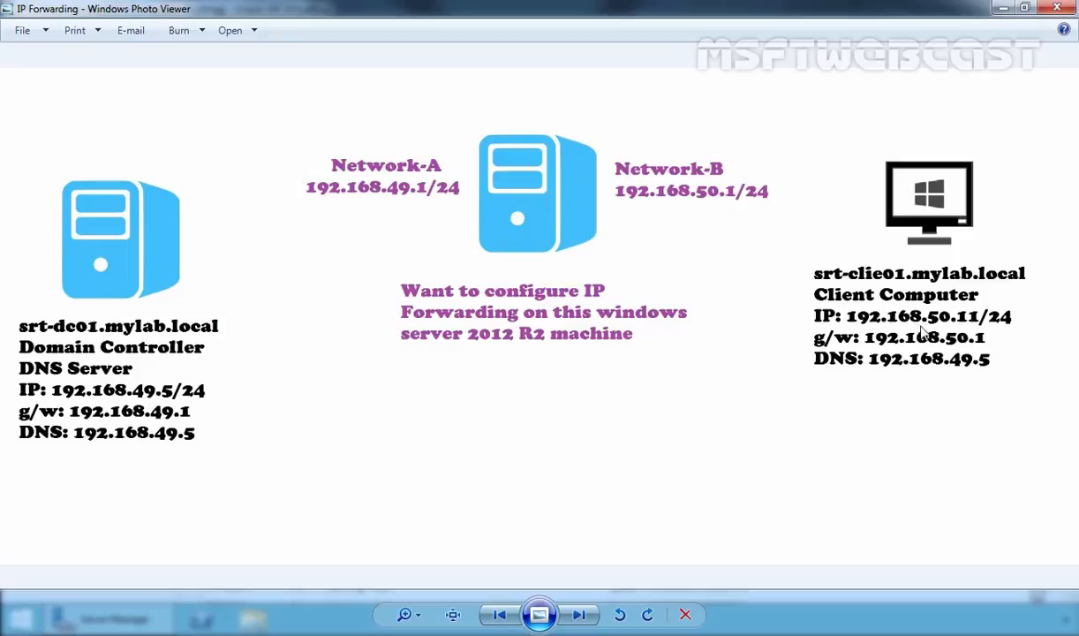
pyautogui.moveTo(969, 331)
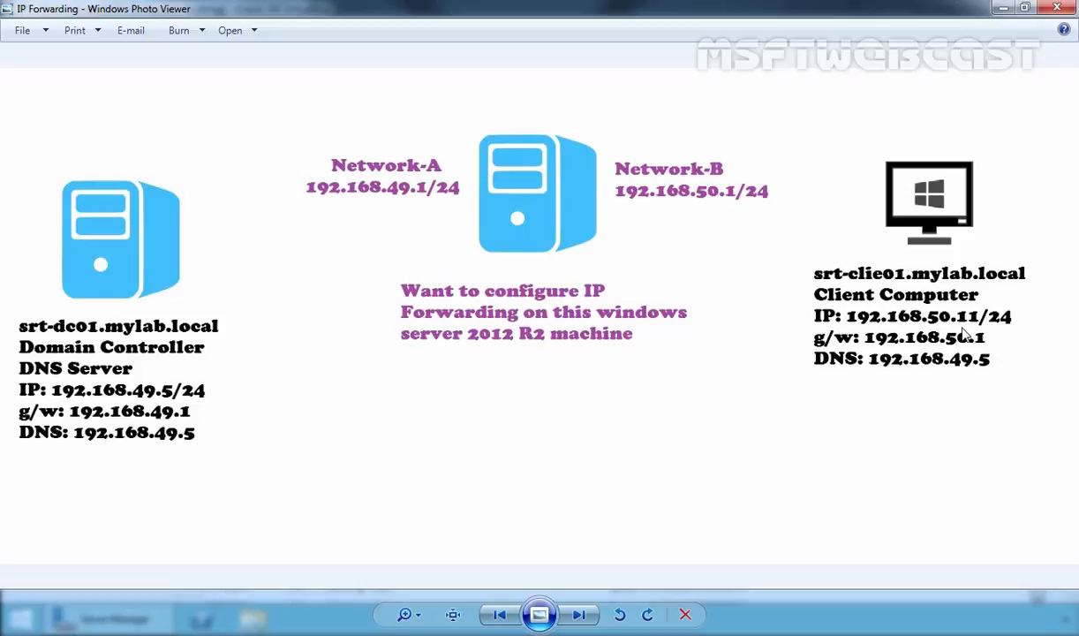
pyautogui.moveTo(521, 272)
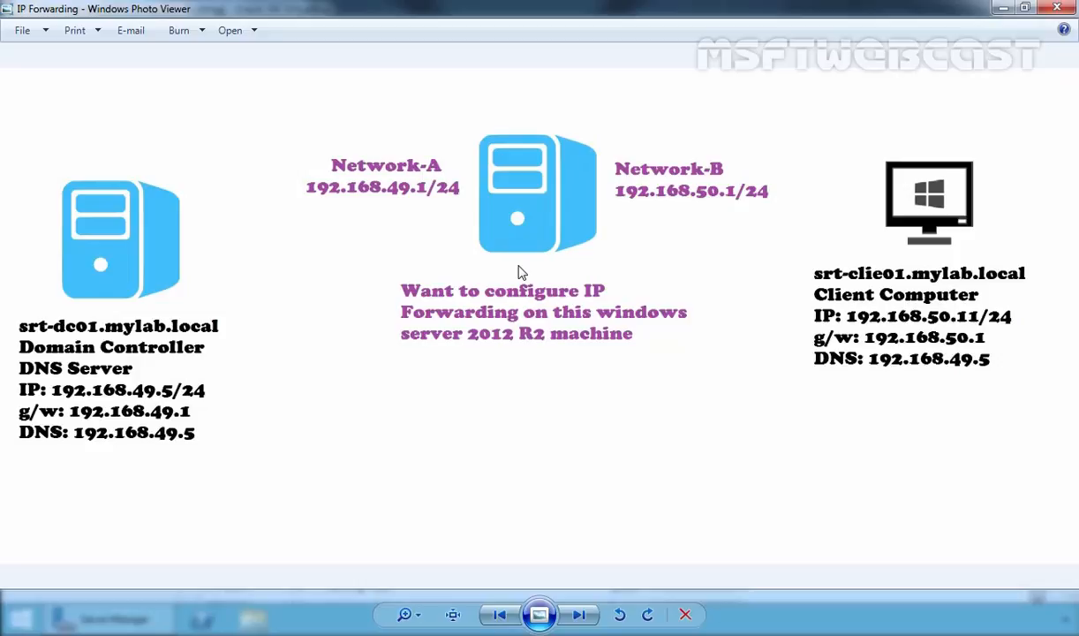
pyautogui.moveTo(356, 180)
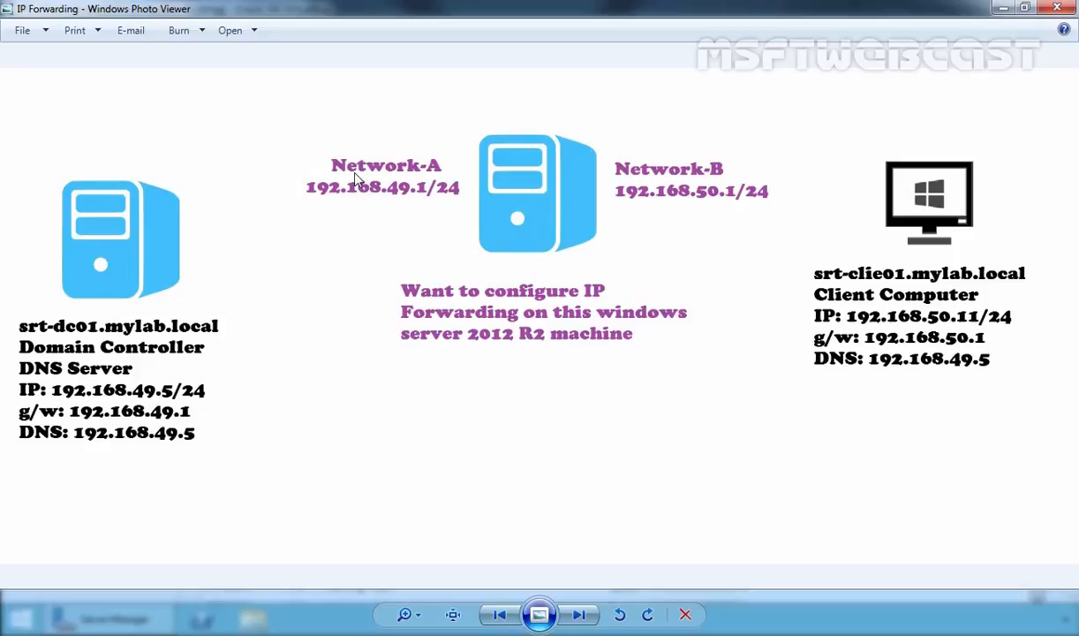
pyautogui.moveTo(315, 206)
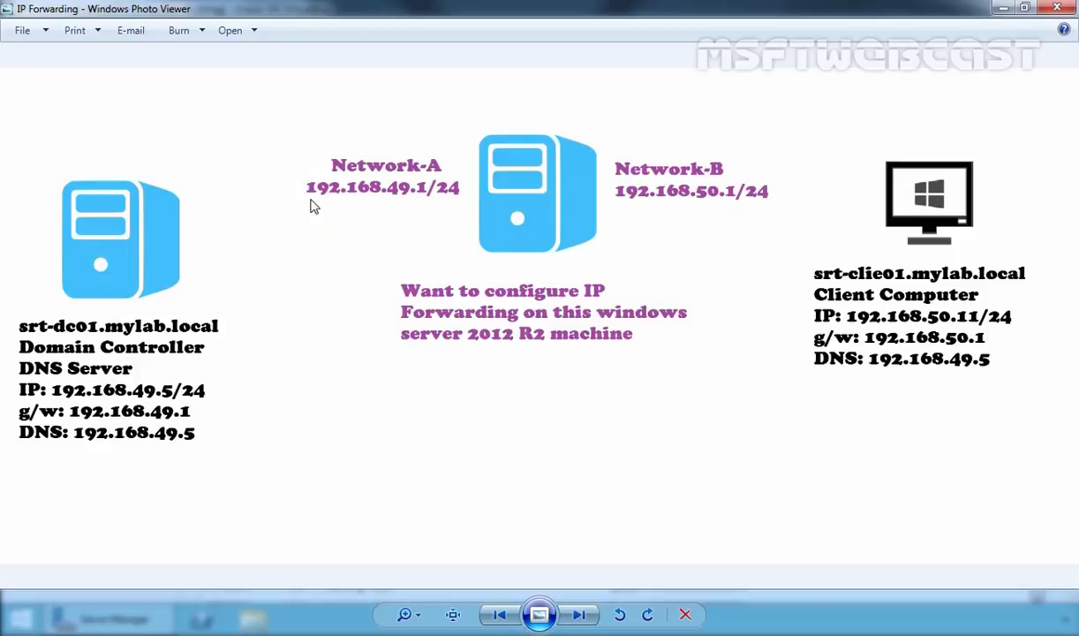
pyautogui.moveTo(422, 209)
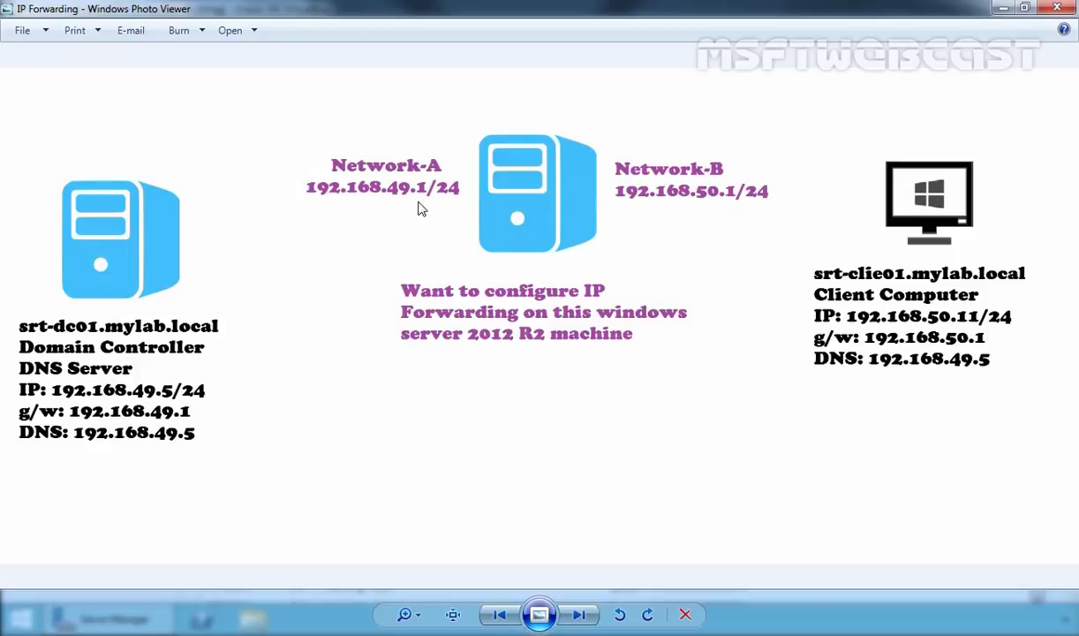
pyautogui.moveTo(636, 221)
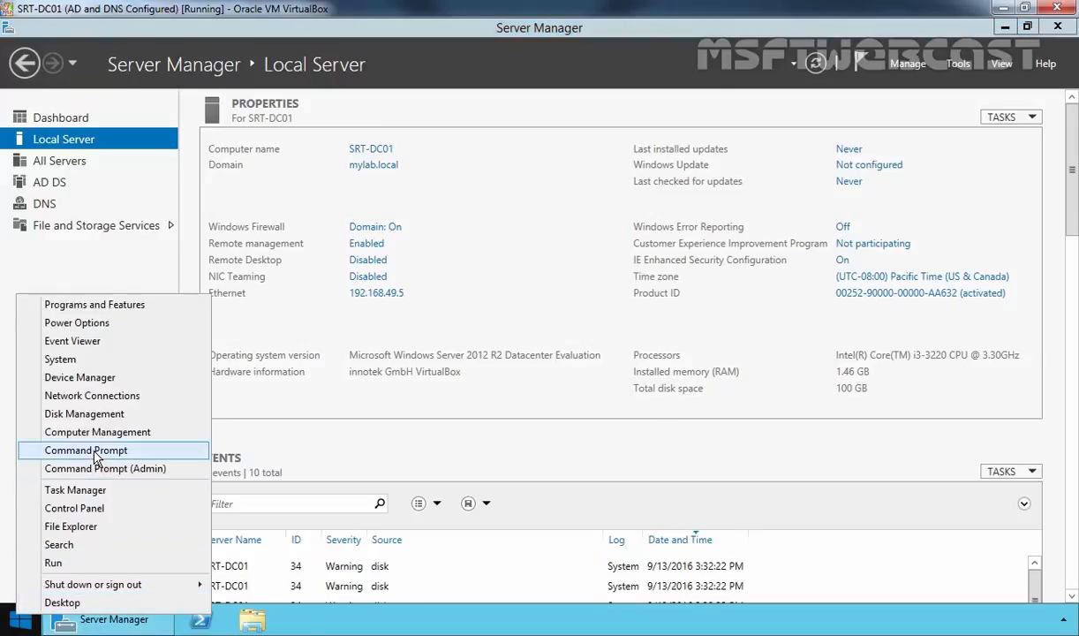
# Open an admin command prompt on the domain controller and run a ping to 192.168
pyautogui.click(104, 468)
pyautogui.write('ipconfig')
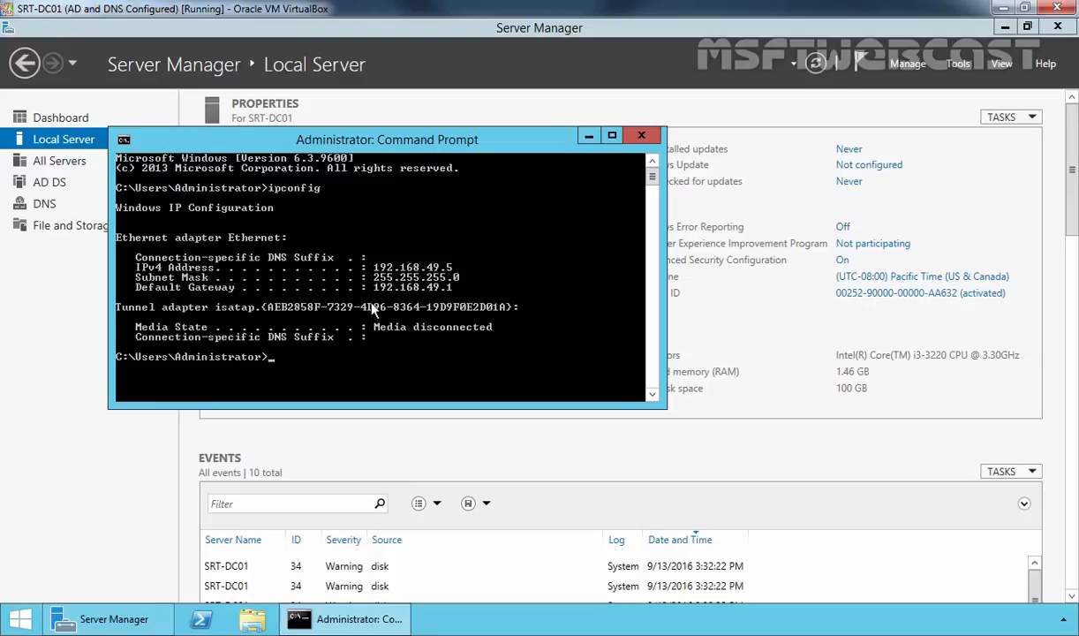
pyautogui.moveTo(442, 292)
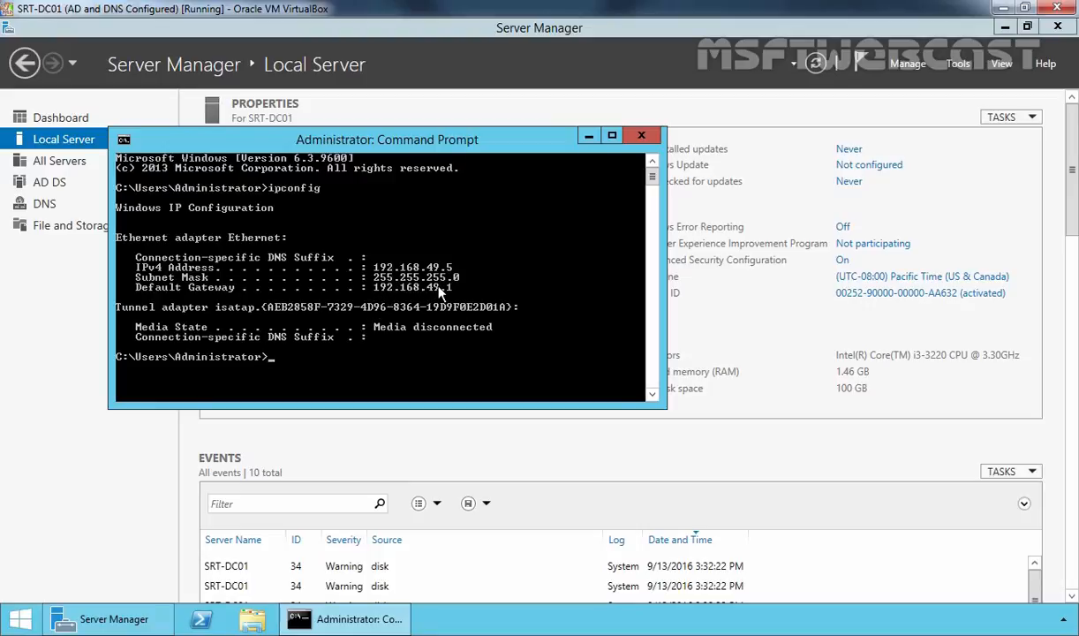
pyautogui.write('ping')
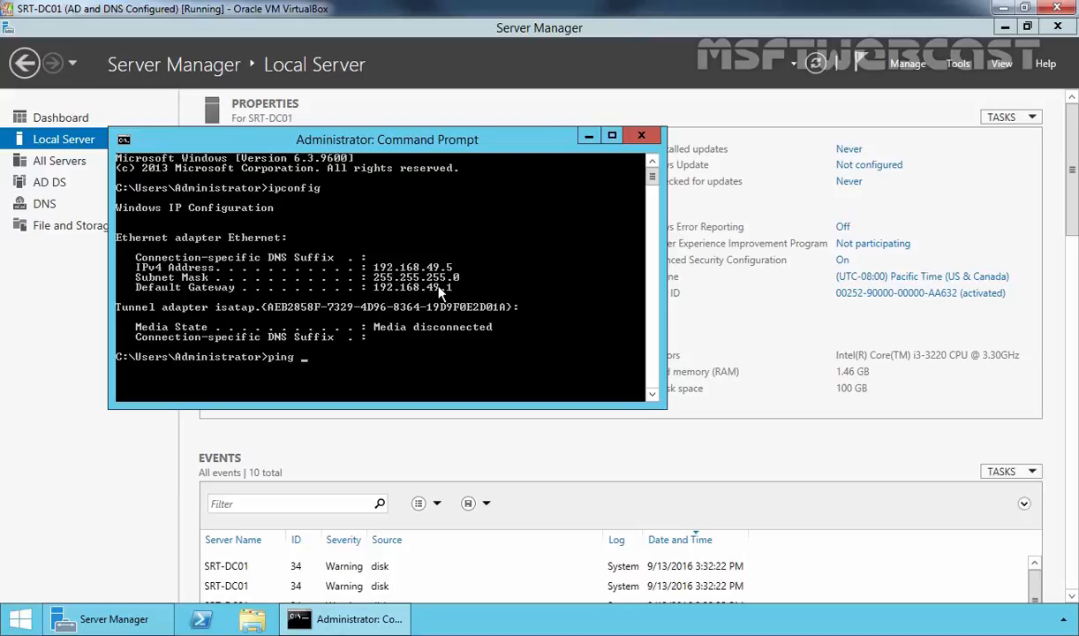
pyautogui.write('192.168.')
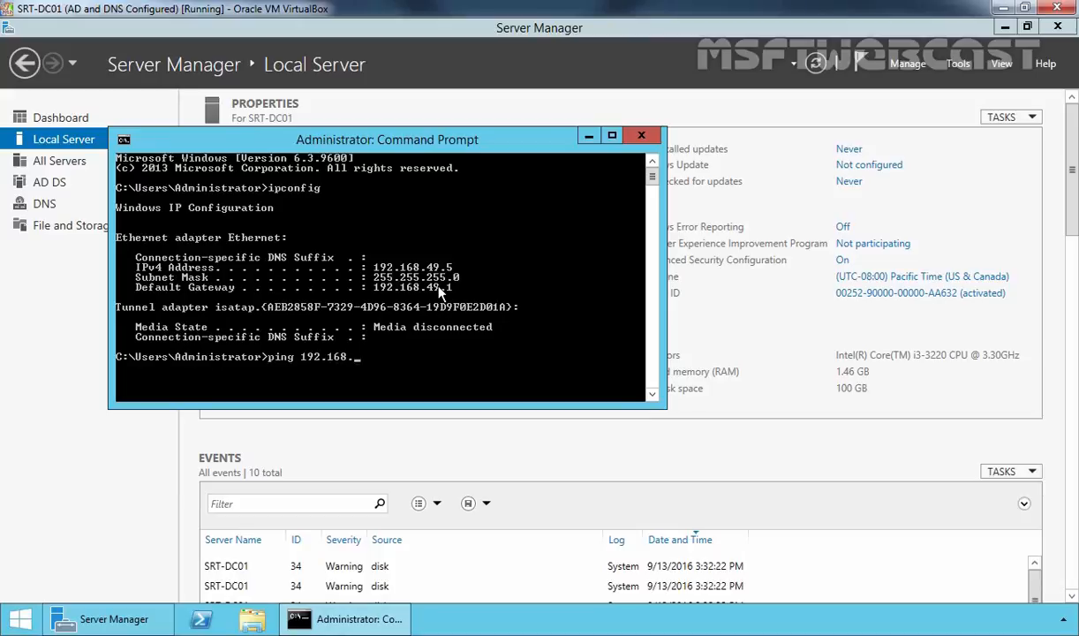
pyautogui.press('Return')
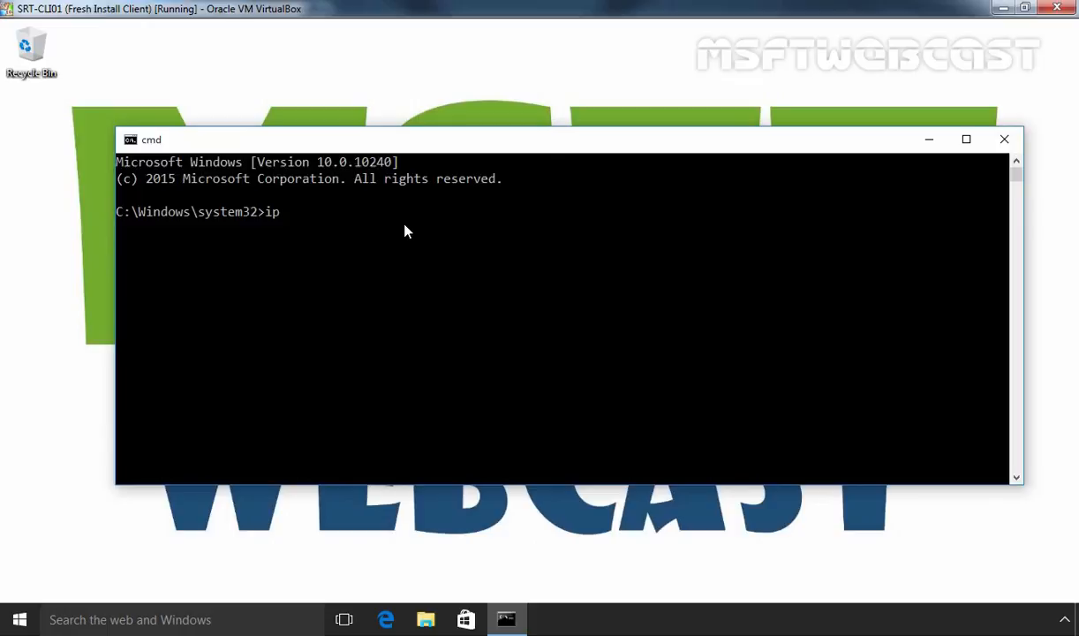
# Show the client's IP configuration and ping its gateway 192.168.50.1
pyautogui.press('Return')
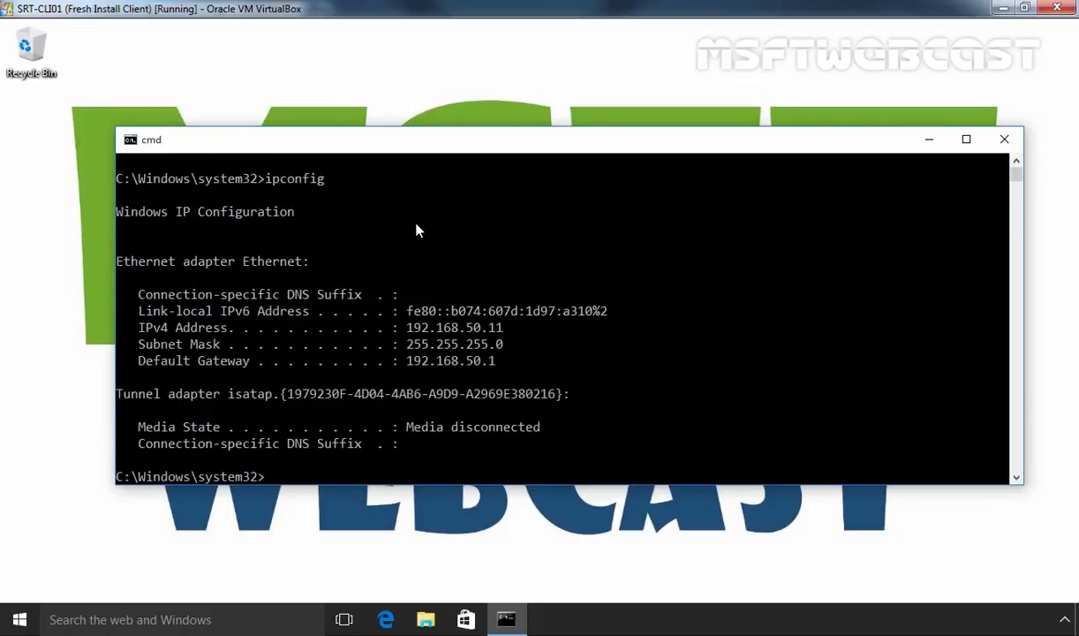
pyautogui.moveTo(426, 343)
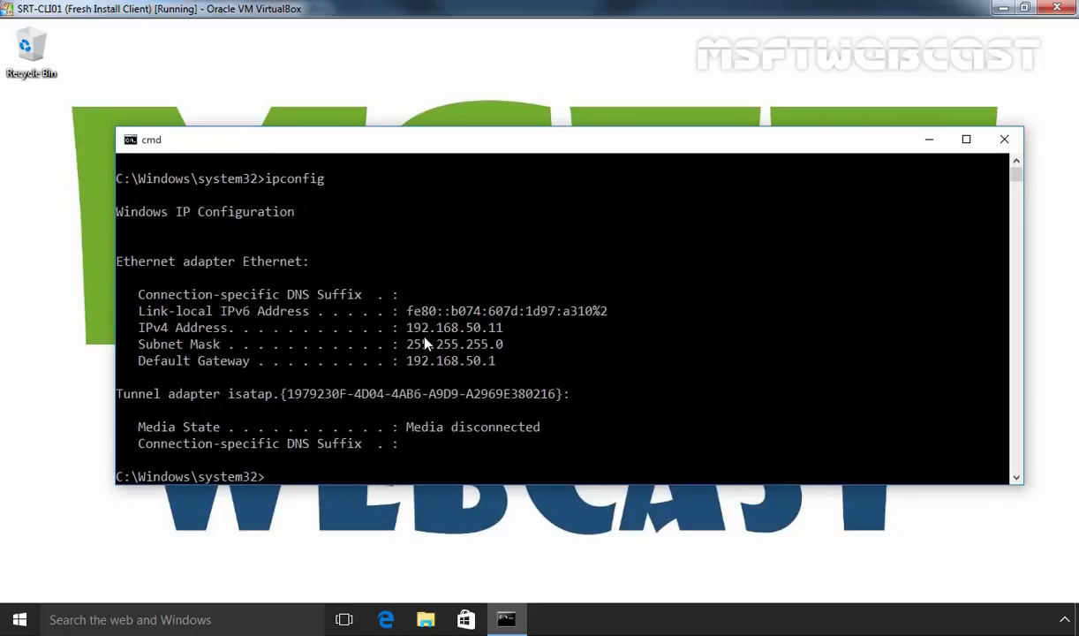
pyautogui.moveTo(490, 336)
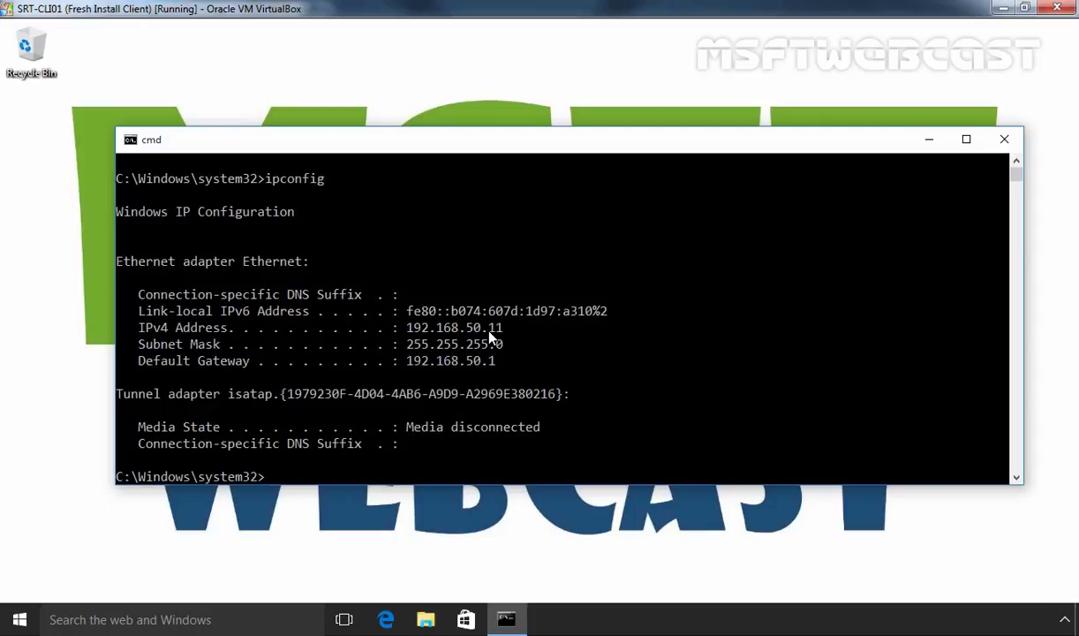
pyautogui.write('ping 192')
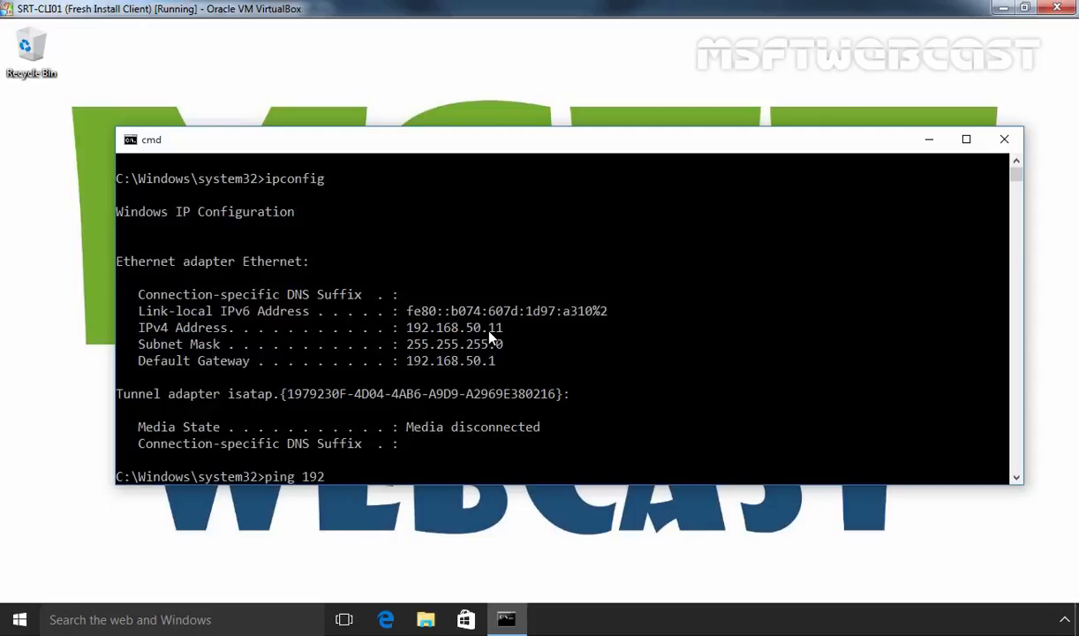
pyautogui.write('.168.50.1')
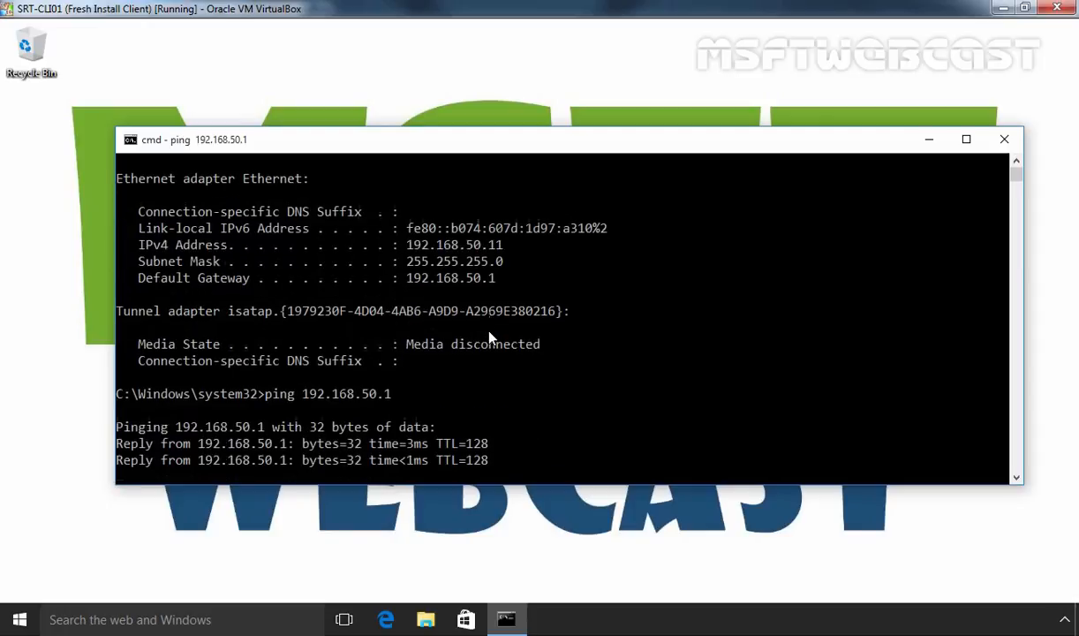
pyautogui.scroll(-3)
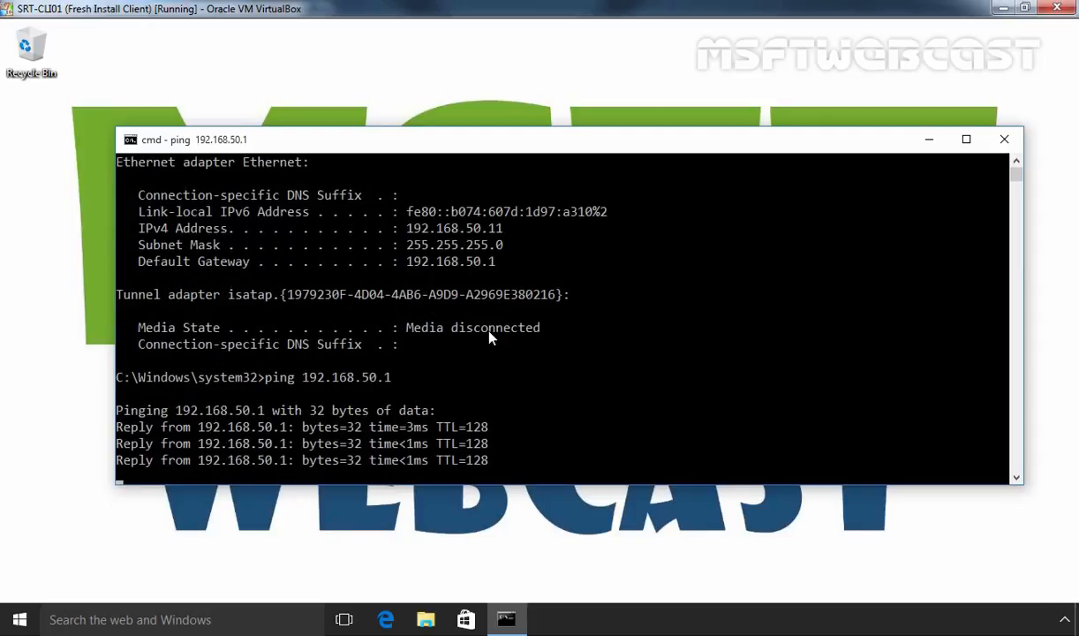
# Ping the domain controller at 192.168.49.5 from the client
pyautogui.write('ping 1')
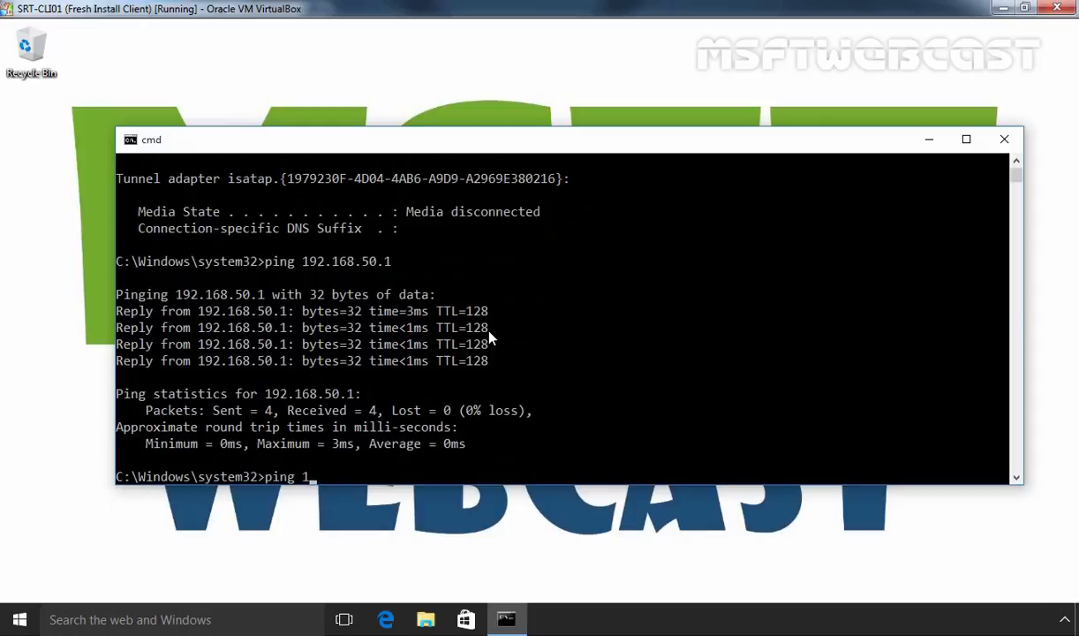
pyautogui.write('92.168.49.')
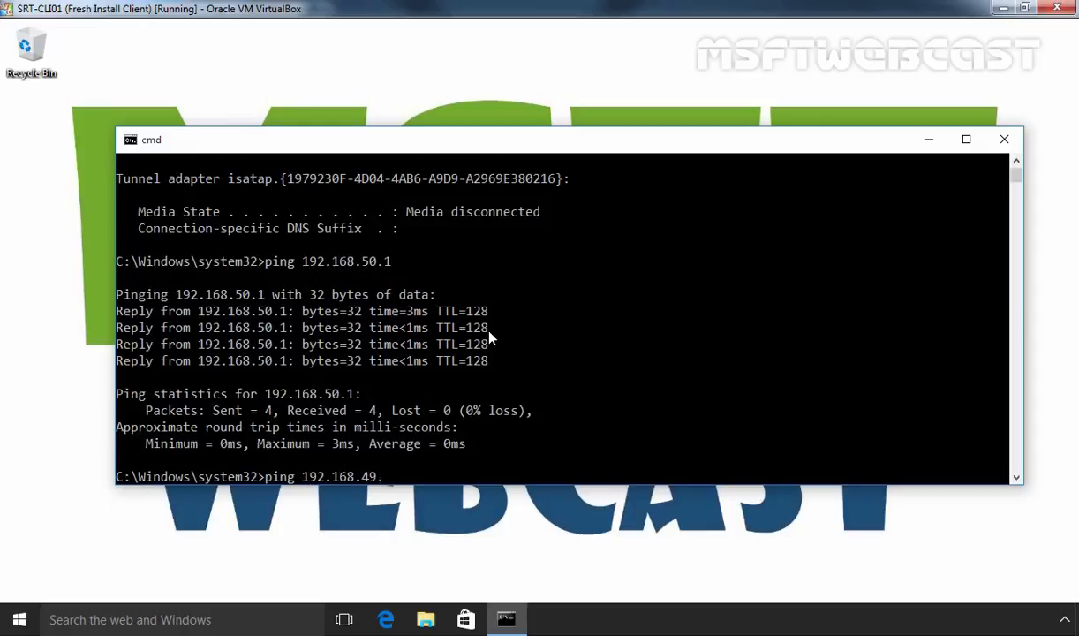
pyautogui.write('5')
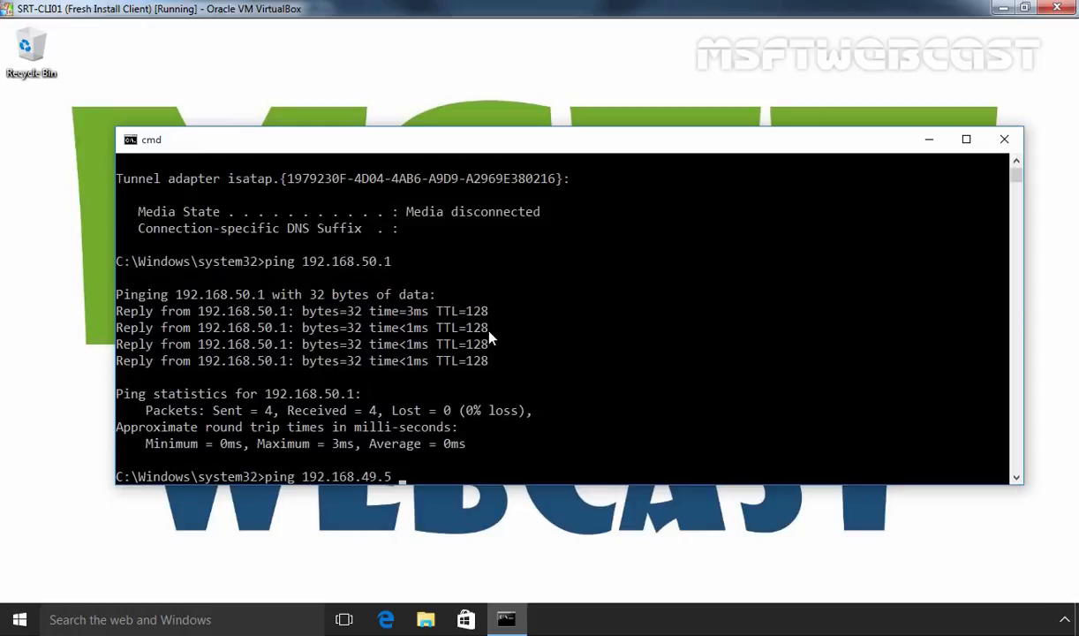
pyautogui.press('Return')
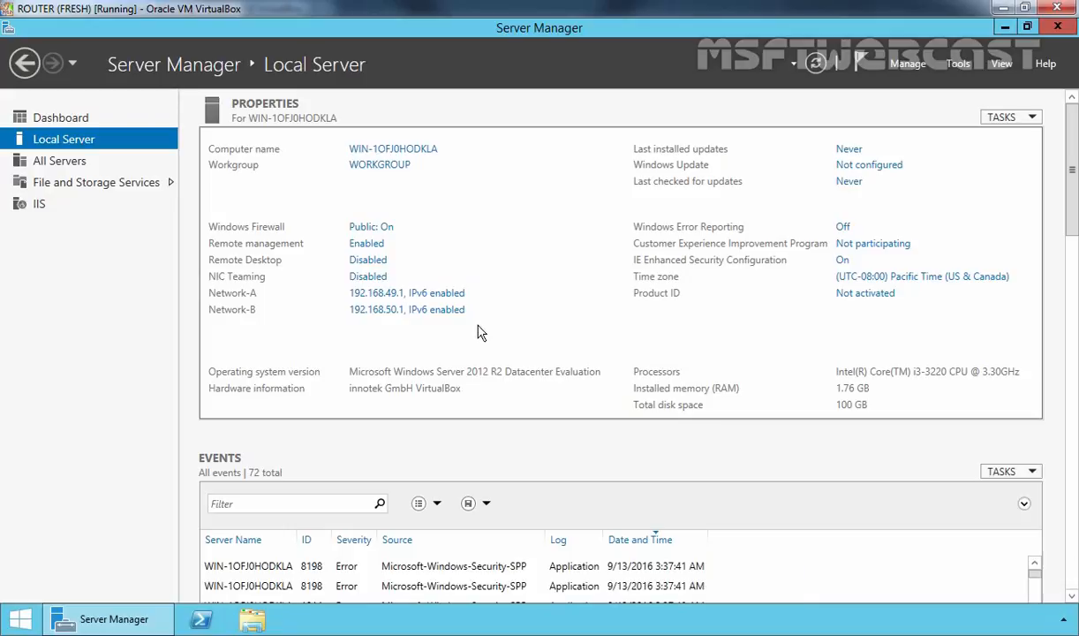
pyautogui.moveTo(326, 303)
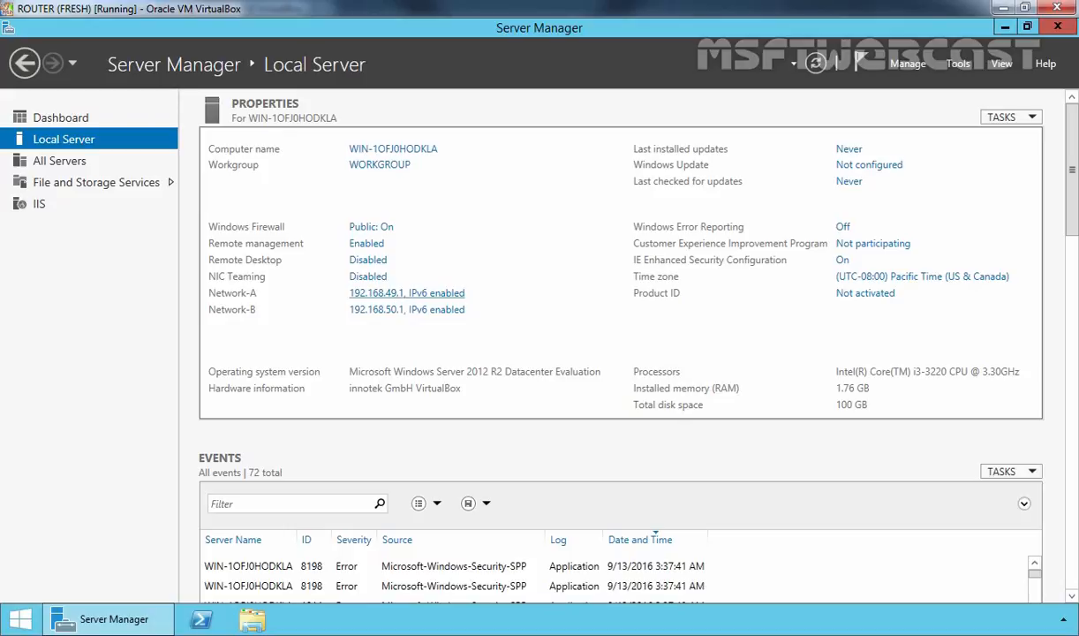
pyautogui.moveTo(406, 309)
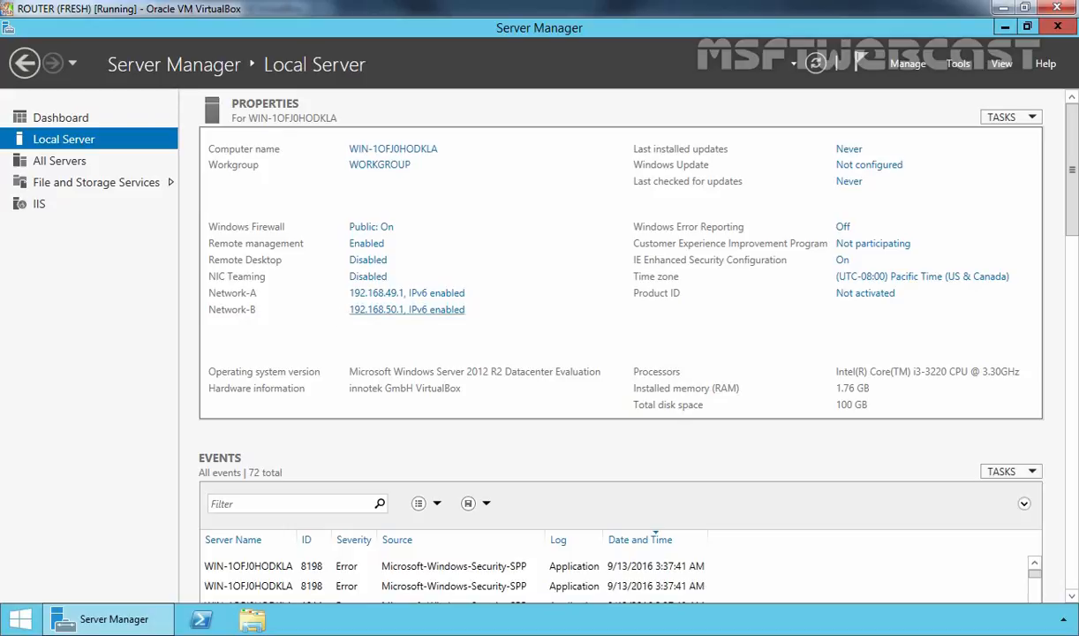
pyautogui.moveTo(377, 311)
pyautogui.write('re')
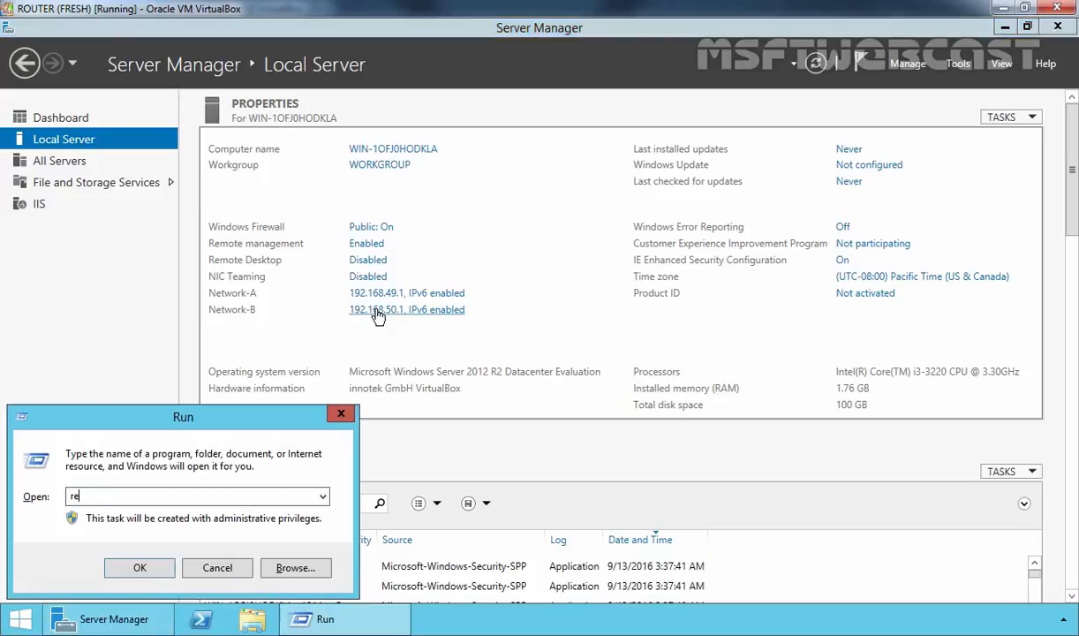
# Launch regedit, navigate to HKLM\SYSTEM\CurrentControlSet\Services\Tcpip\Parameters and select IPEnableRouter
pyautogui.click(217, 567)
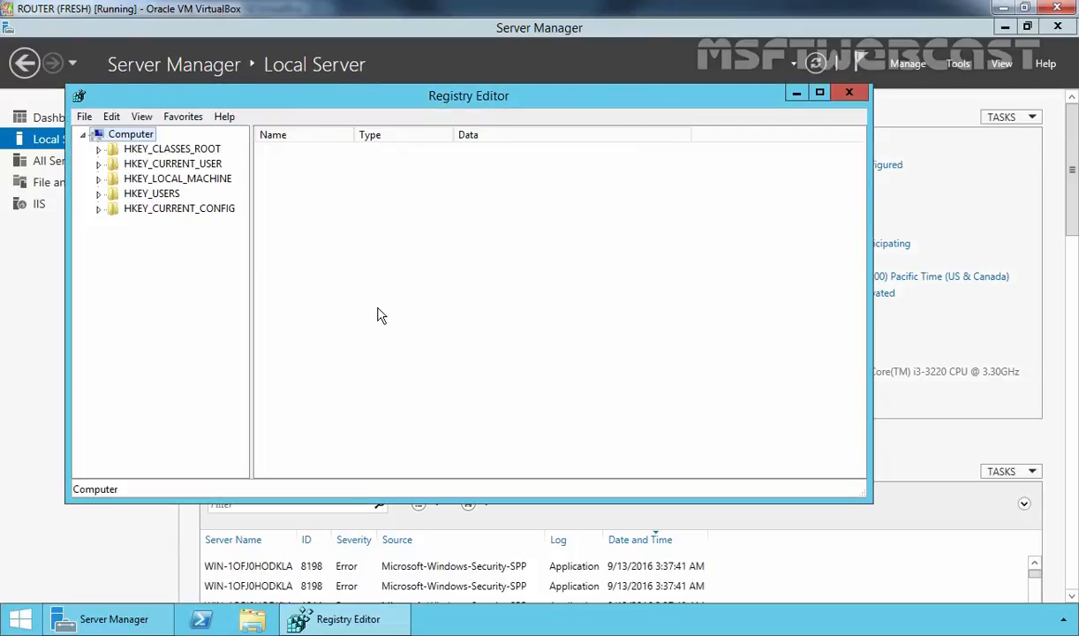
pyautogui.moveTo(203, 183)
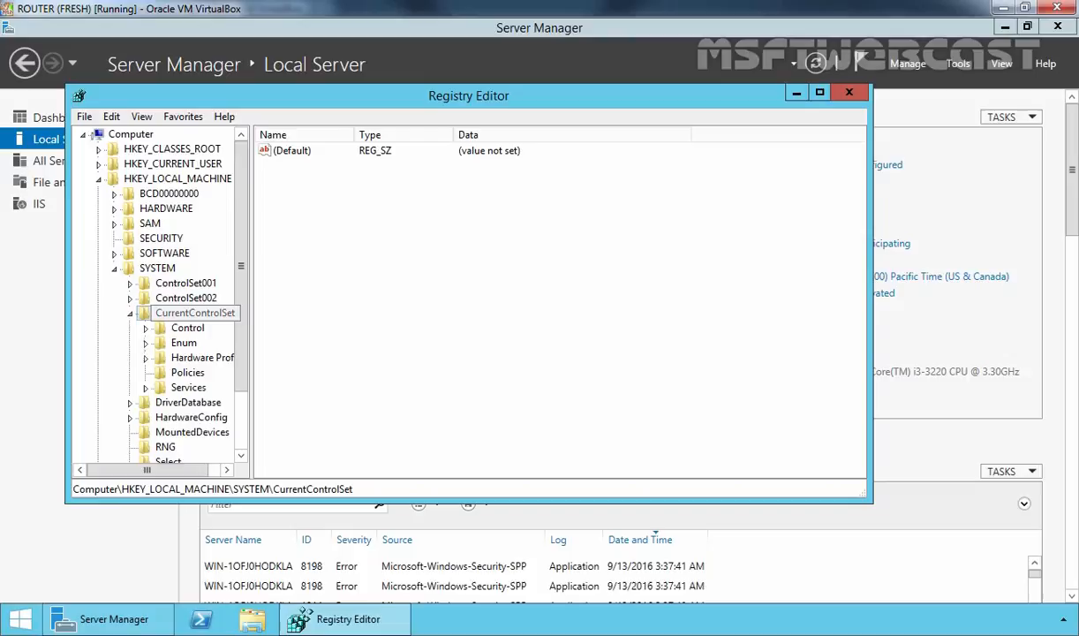
pyautogui.click(146, 387)
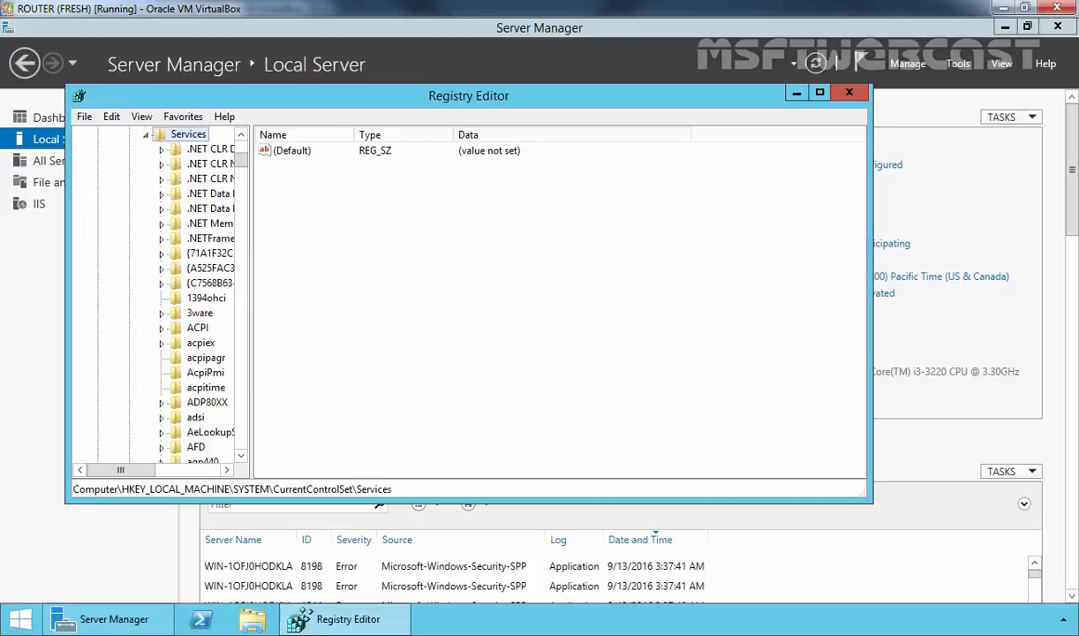
pyautogui.click(206, 387)
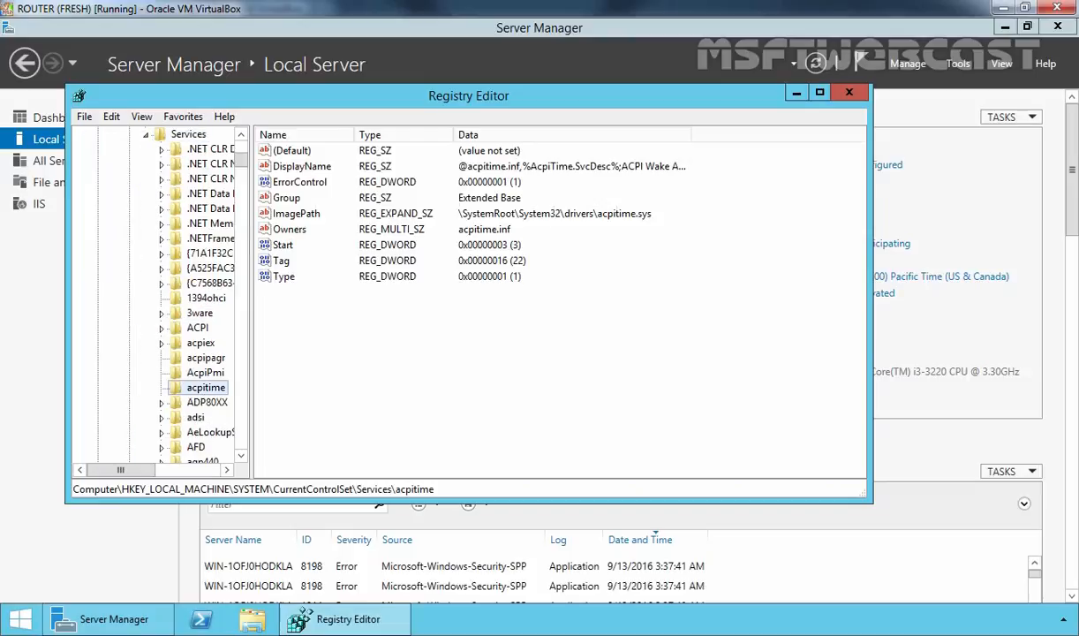
pyautogui.click(199, 446)
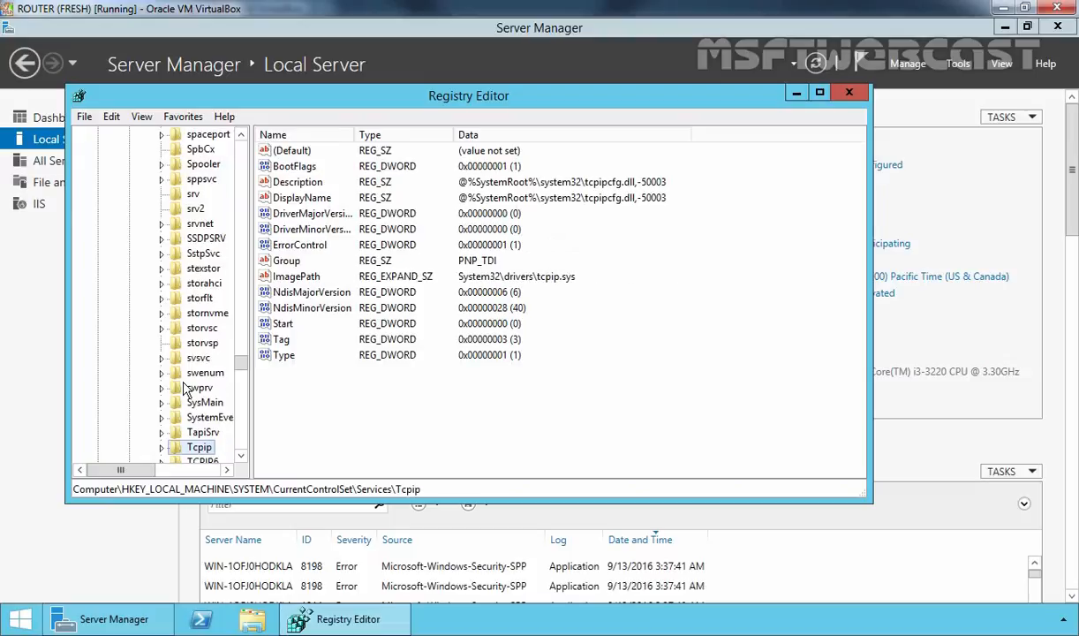
pyautogui.scroll(-3)
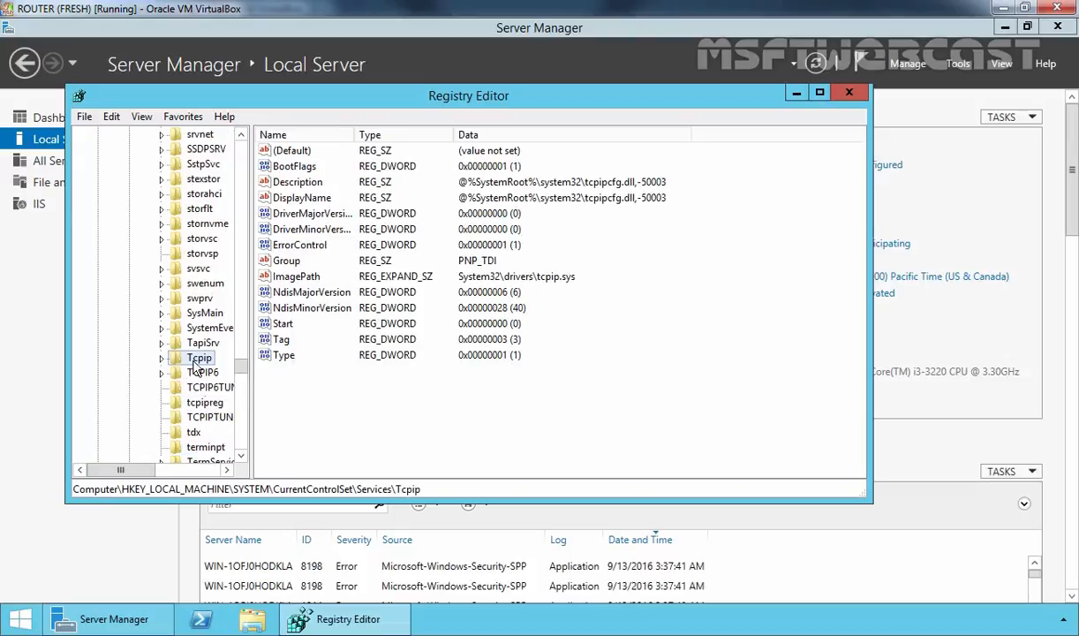
pyautogui.click(162, 357)
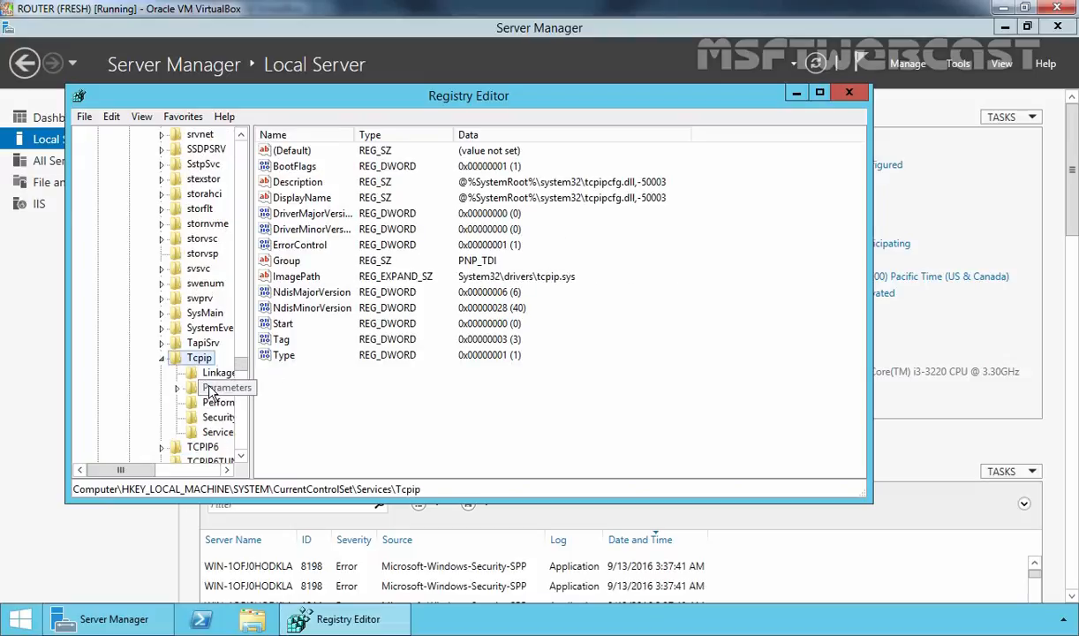
pyautogui.click(228, 387)
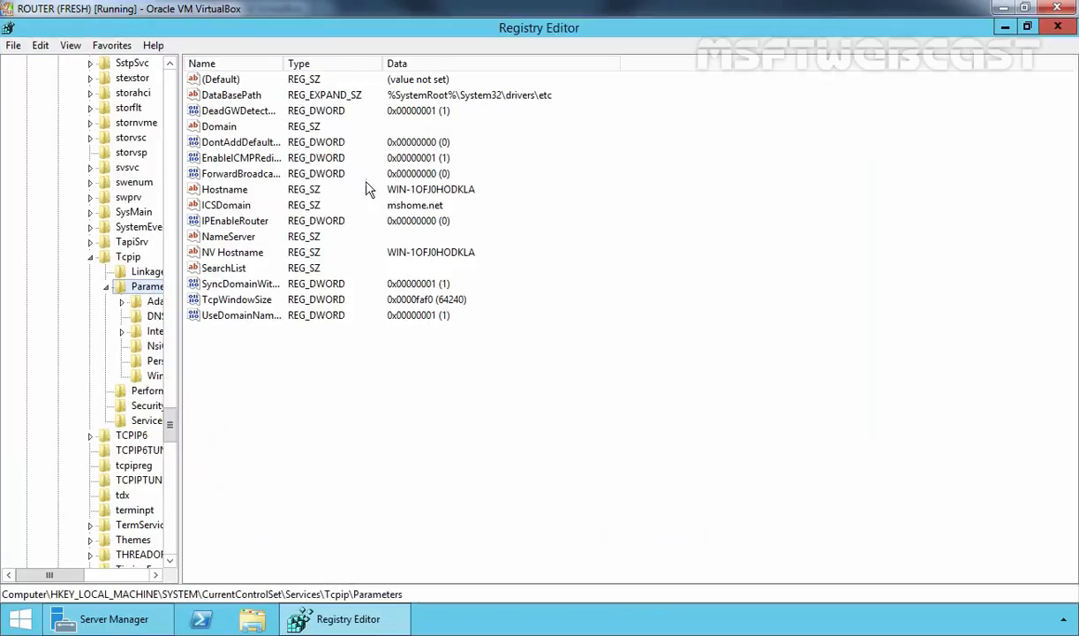
pyautogui.moveTo(183, 309); pyautogui.dragTo(270, 309)
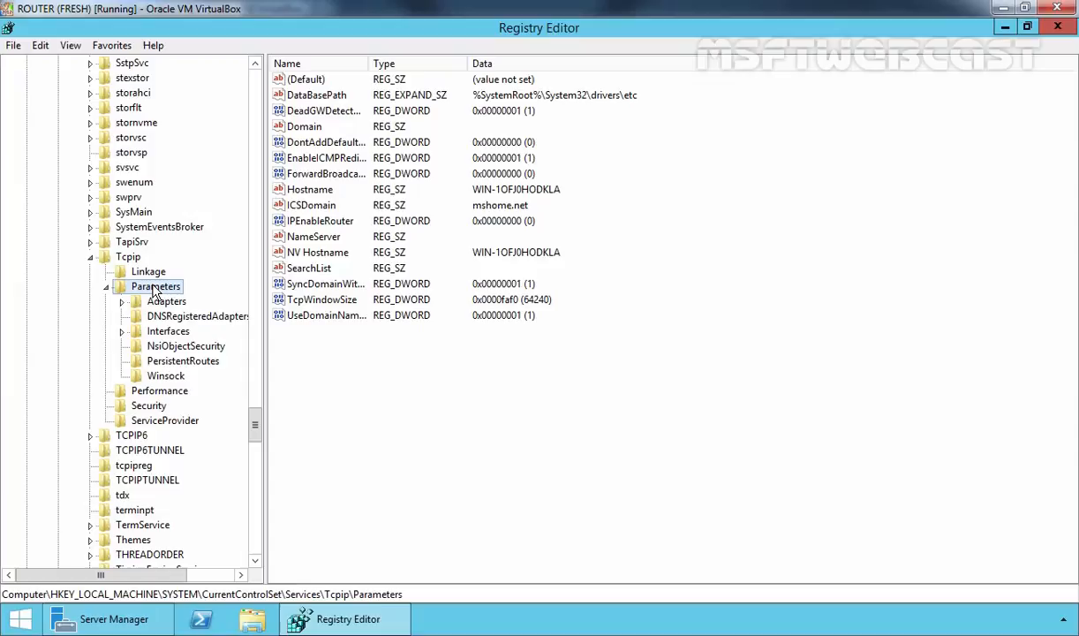
pyautogui.click(320, 221)
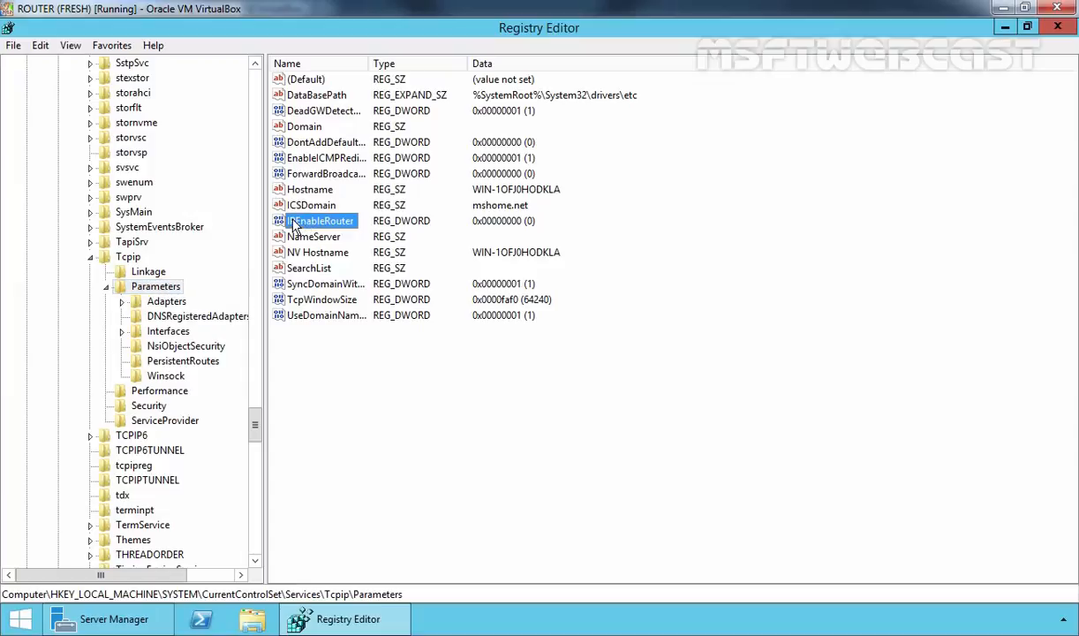
pyautogui.moveTo(306, 227)
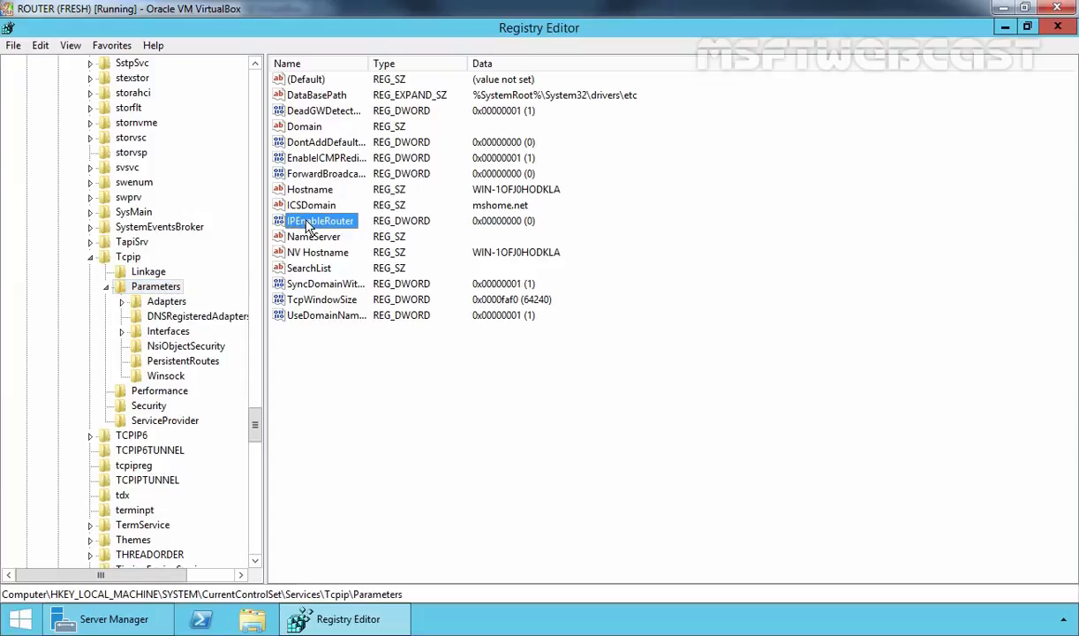
# Change the IPEnableRouter value data from 0 to 1
pyautogui.rightClick(321, 219)
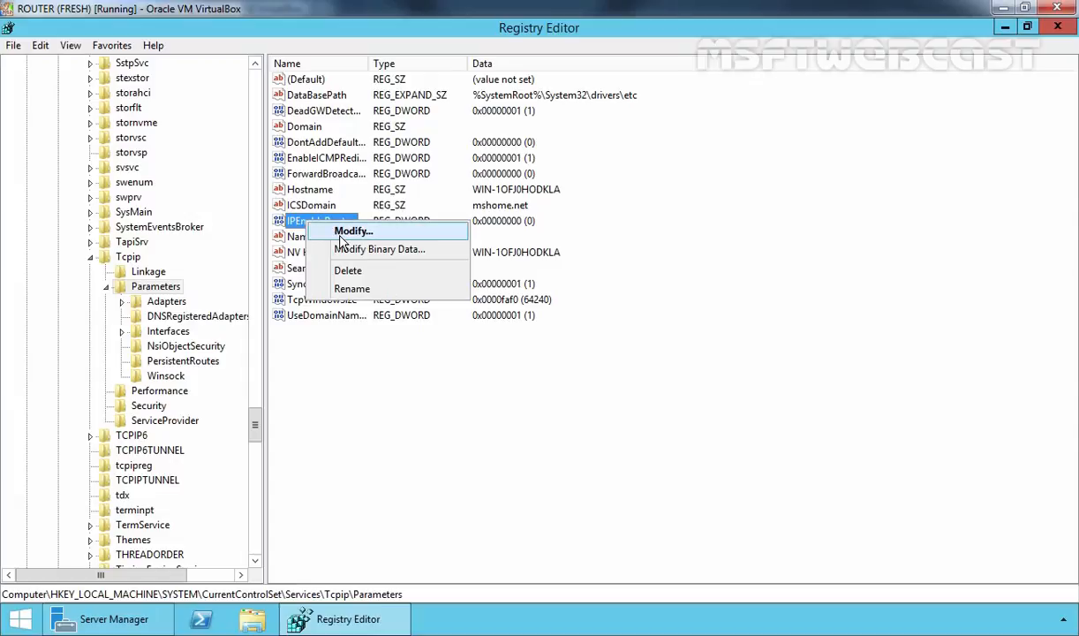
pyautogui.click(352, 231)
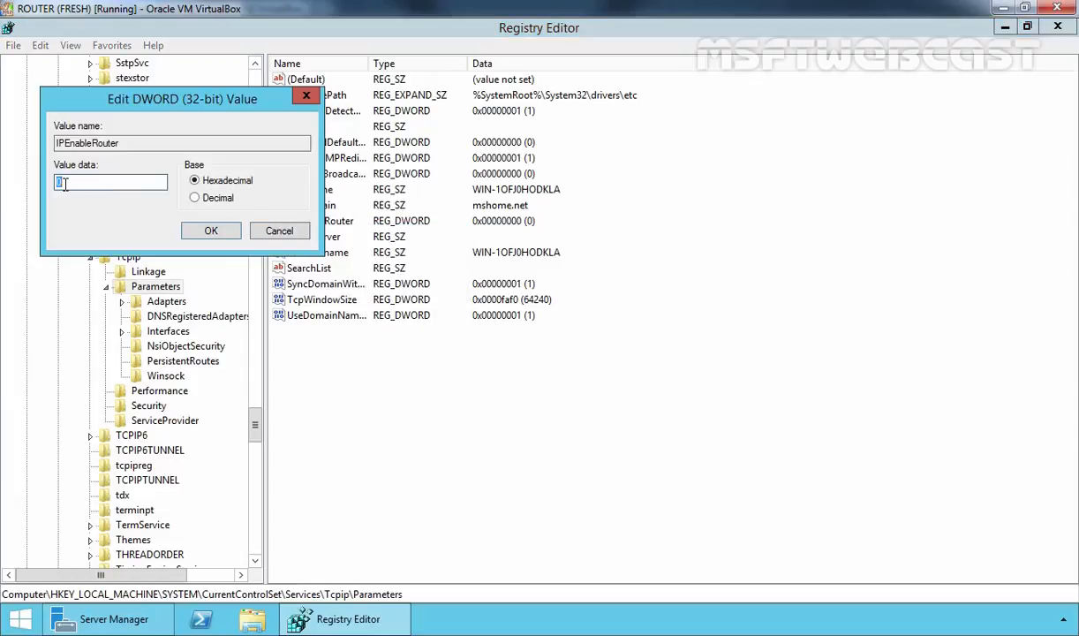
pyautogui.write('1')
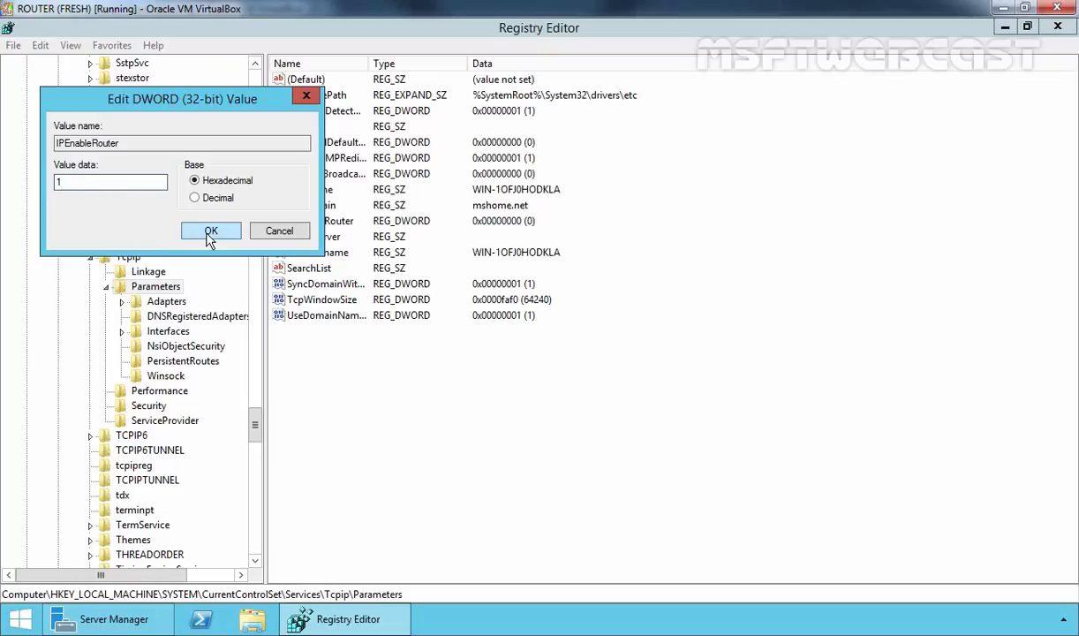
pyautogui.click(210, 231)
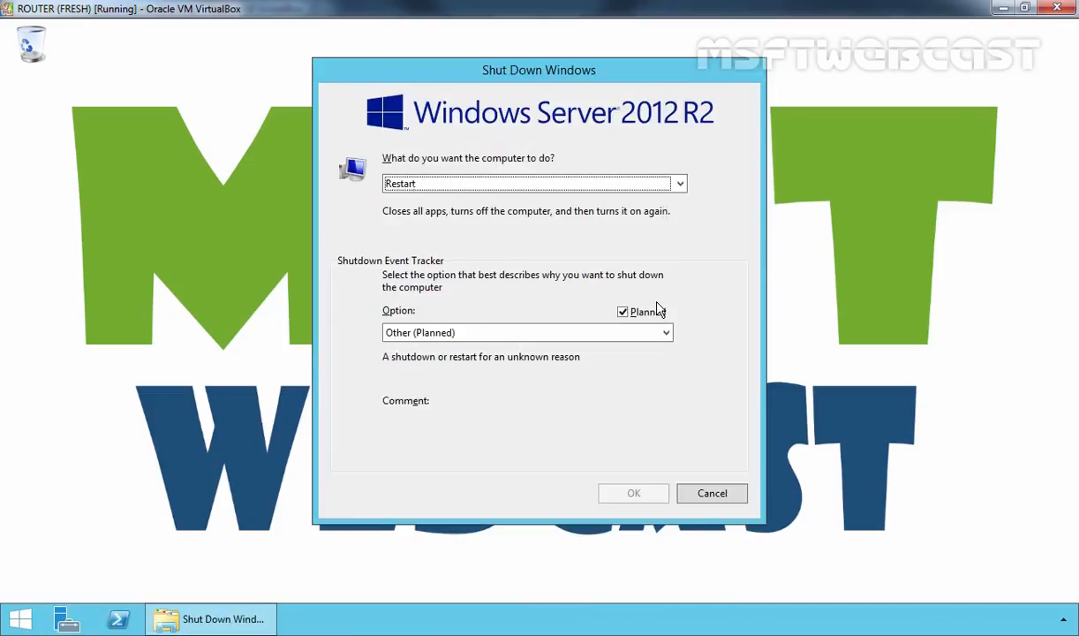
# Confirm the router's restart with the comment 'planned'
pyautogui.write('p')
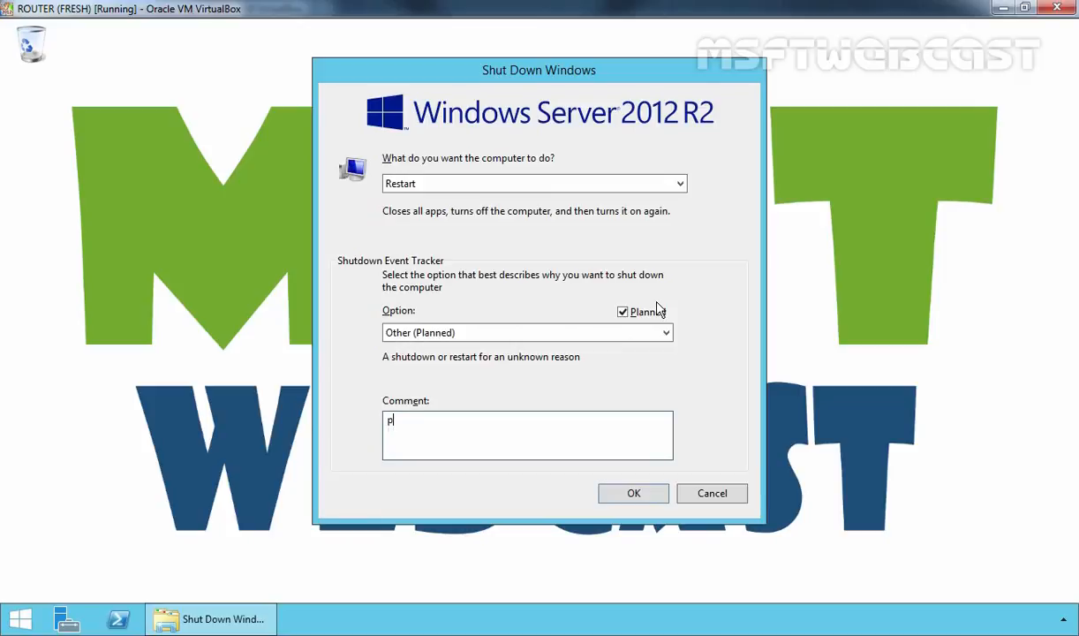
pyautogui.write('lanned')
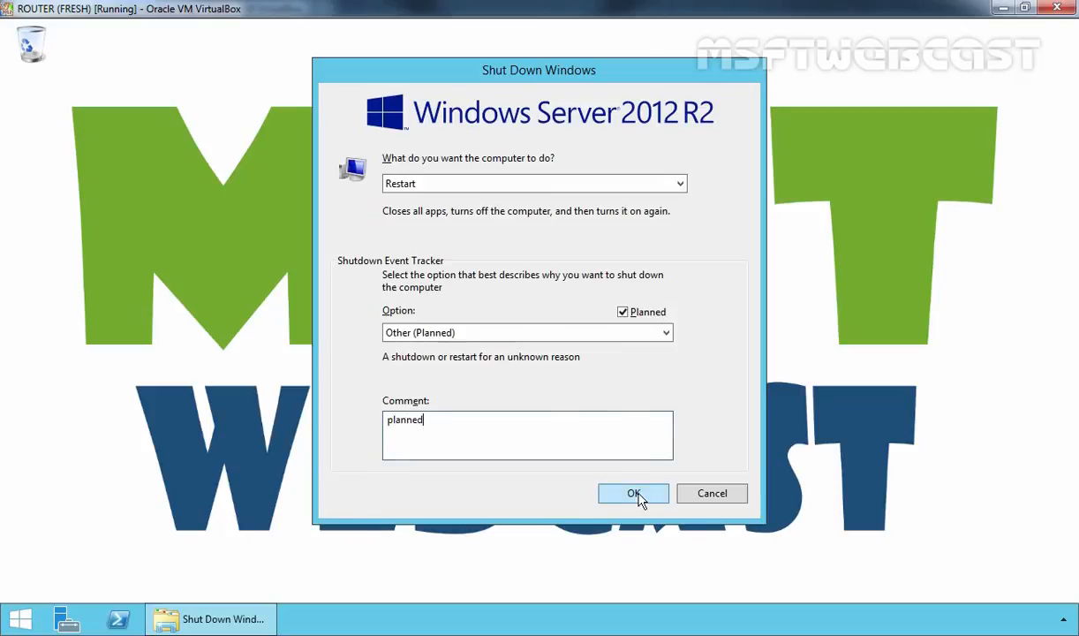
pyautogui.click(633, 493)
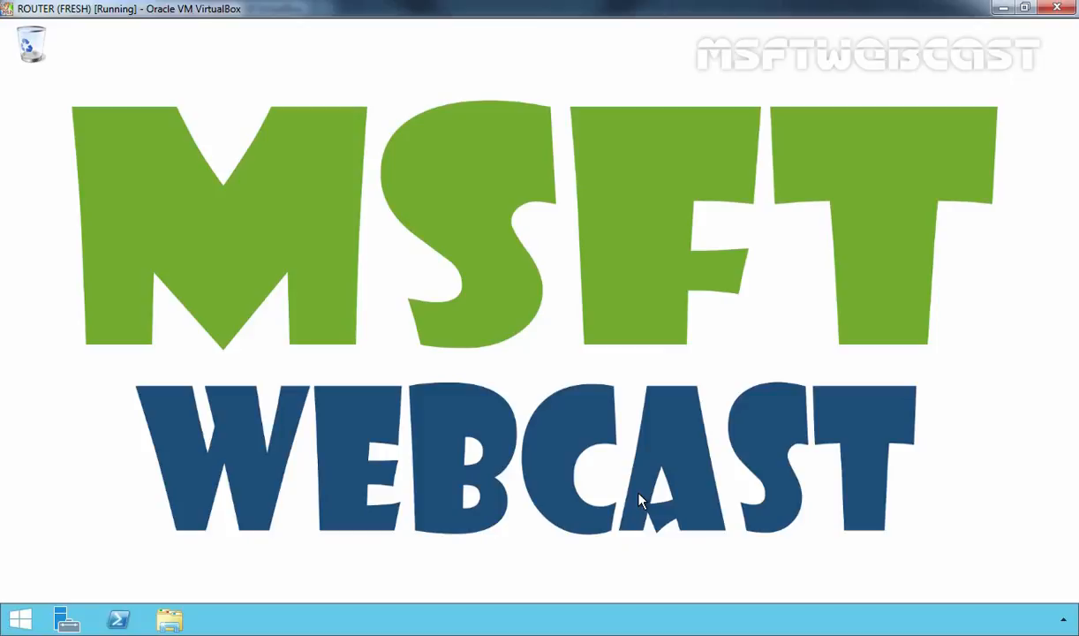
pyautogui.moveTo(640, 500)
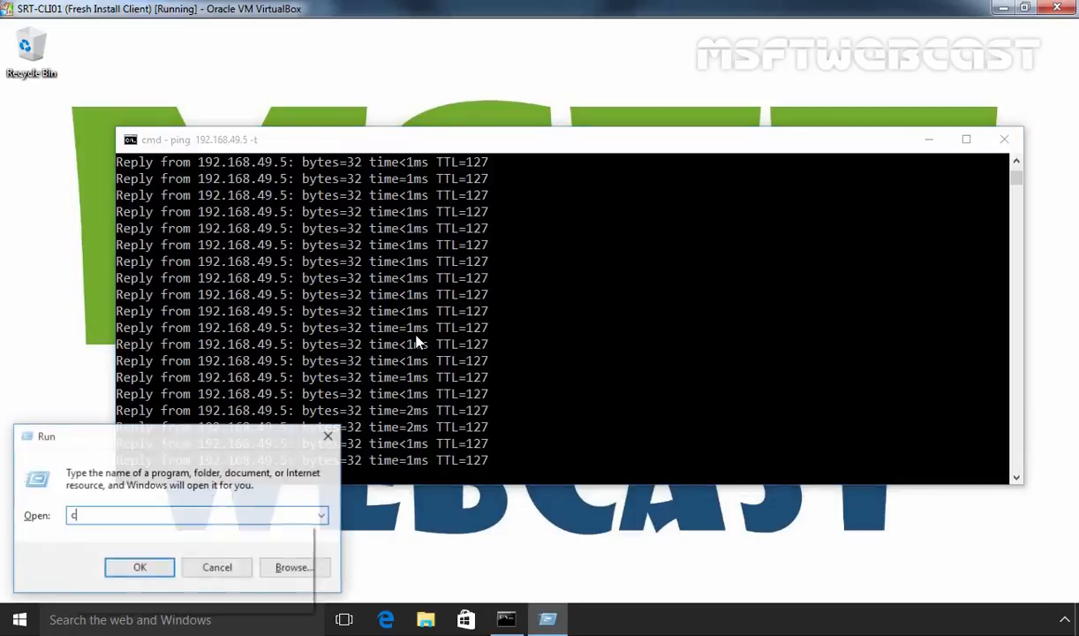
# From a new command prompt, run tracert 192.168.49.5
pyautogui.click(139, 566)
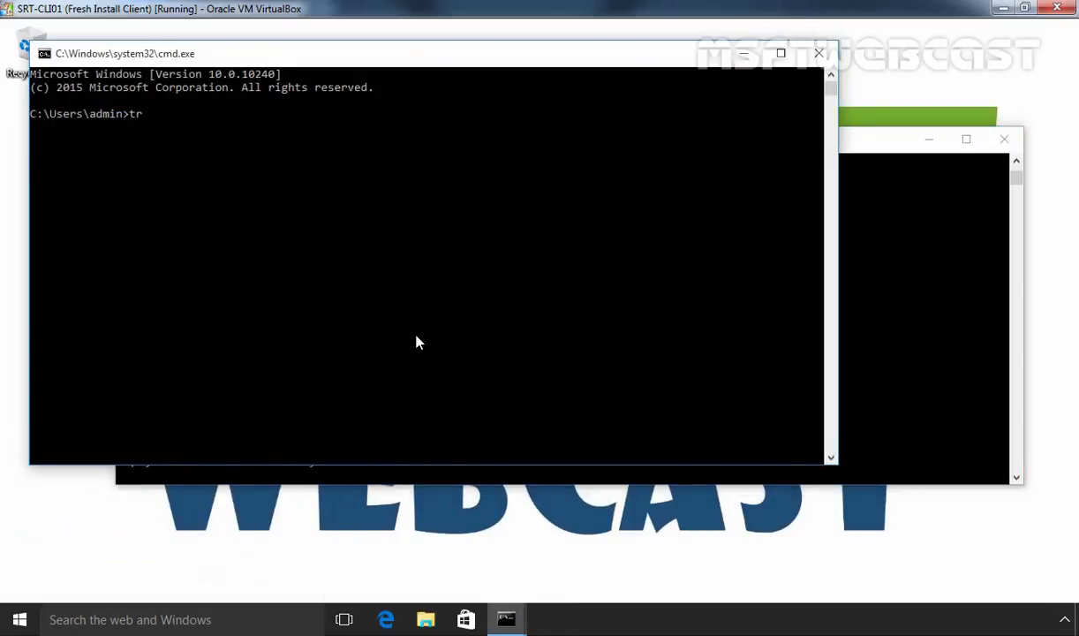
pyautogui.write('acert 19')
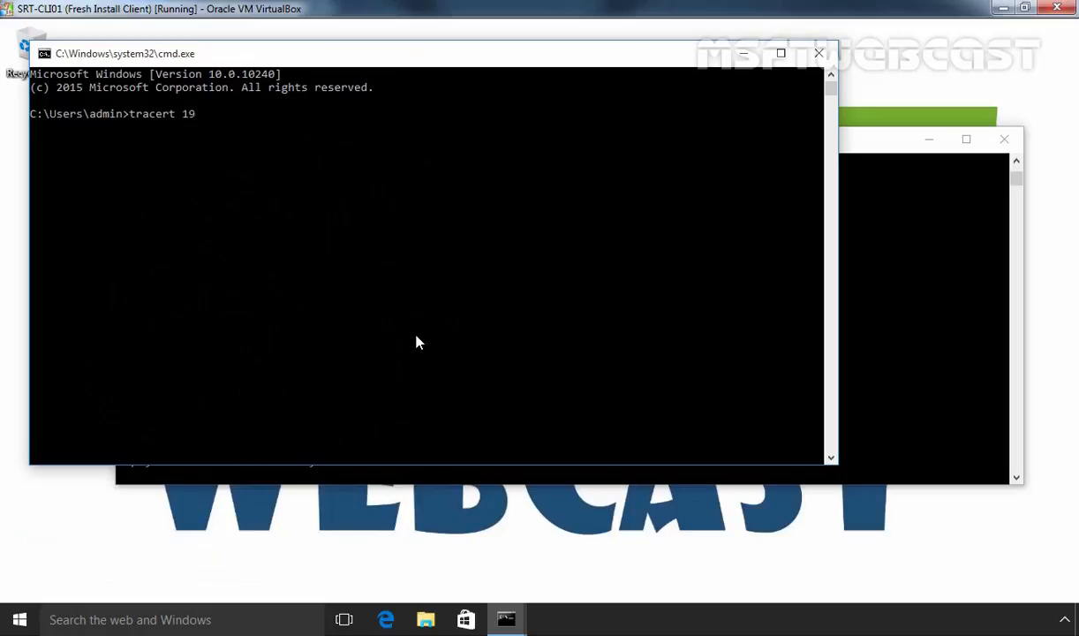
pyautogui.write('2.168.49.5')
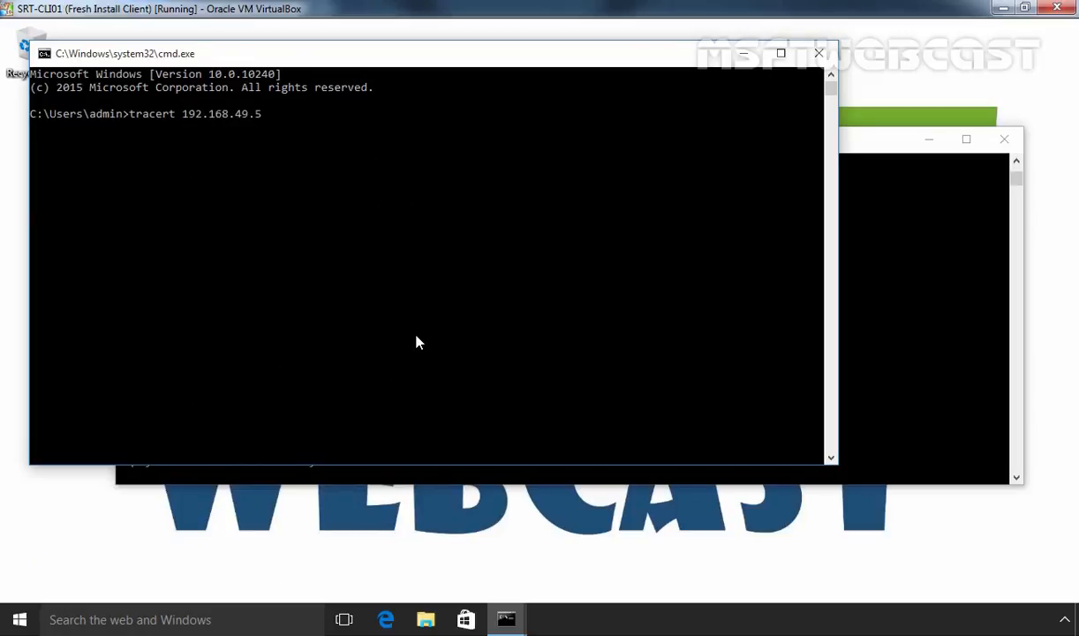
pyautogui.press('Return')
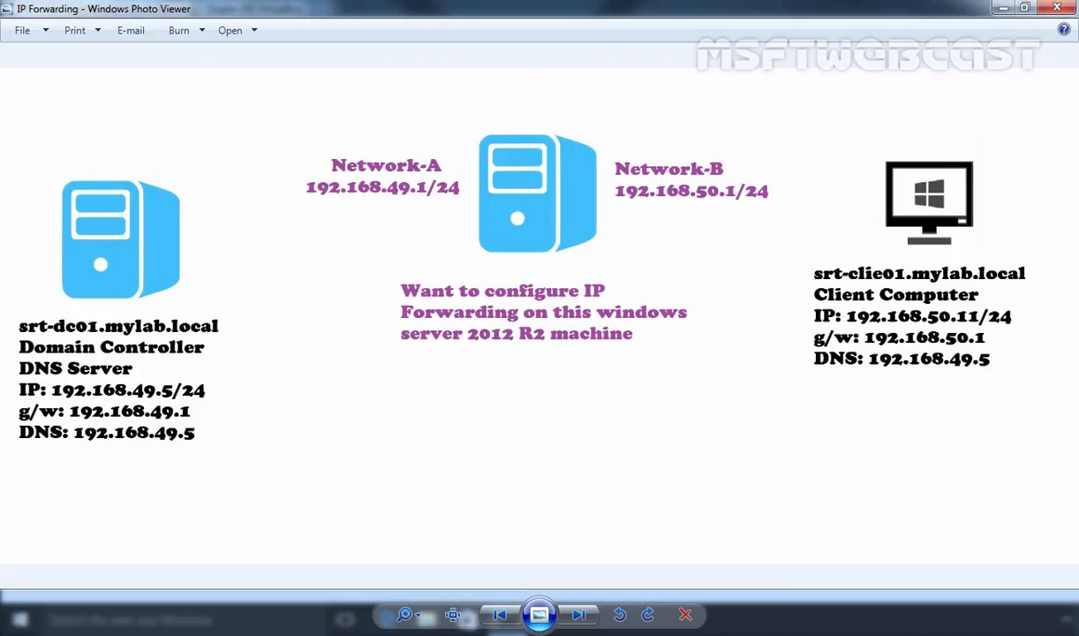
pyautogui.moveTo(656, 215)
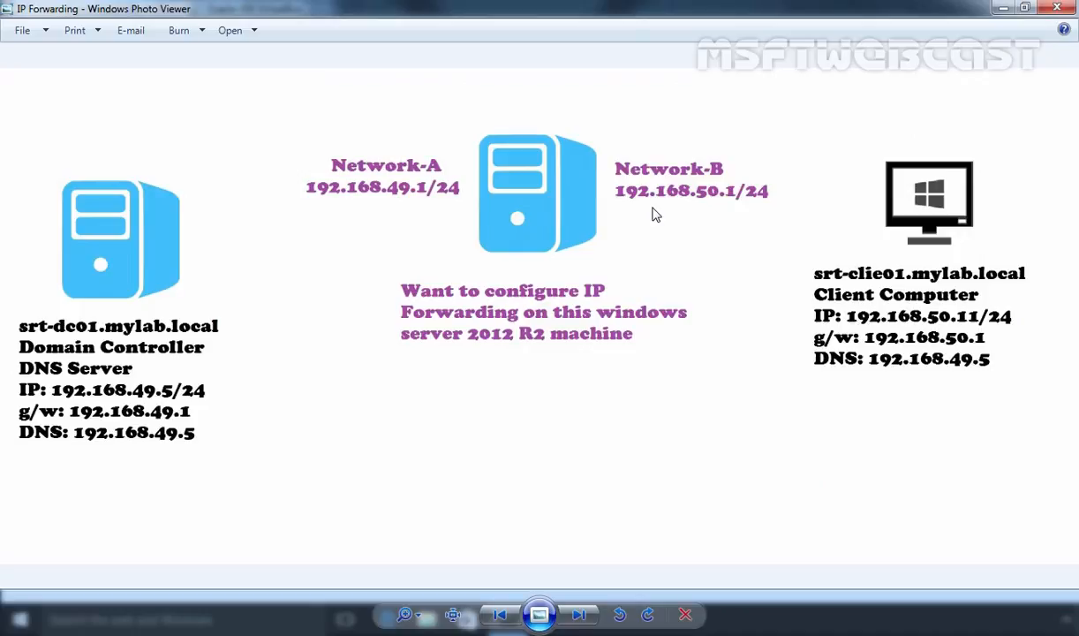
pyautogui.moveTo(169, 397)
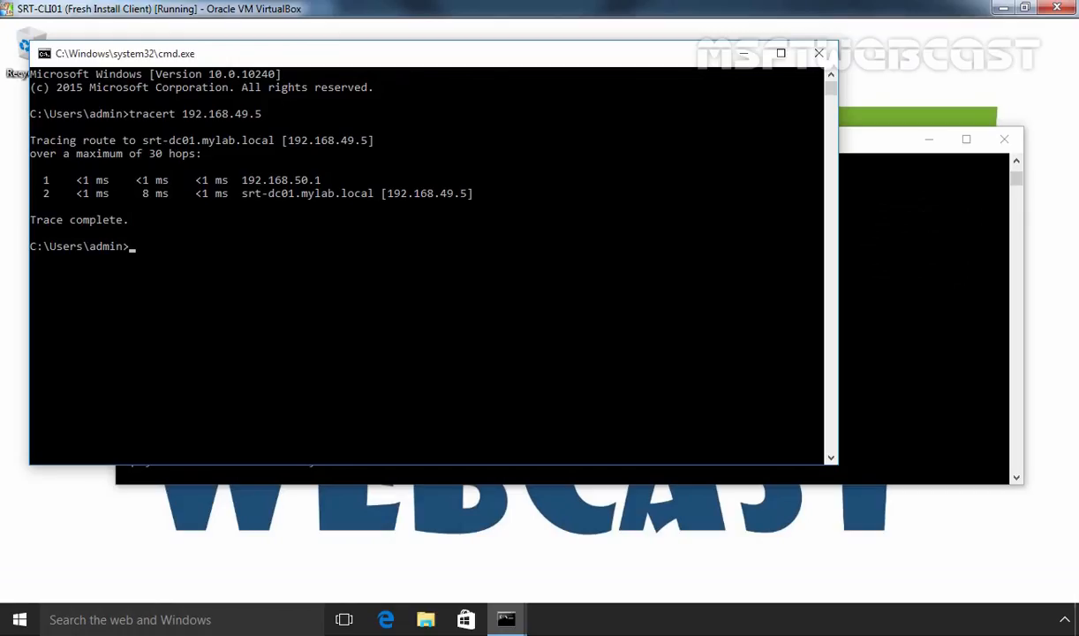
pyautogui.moveTo(231, 193)
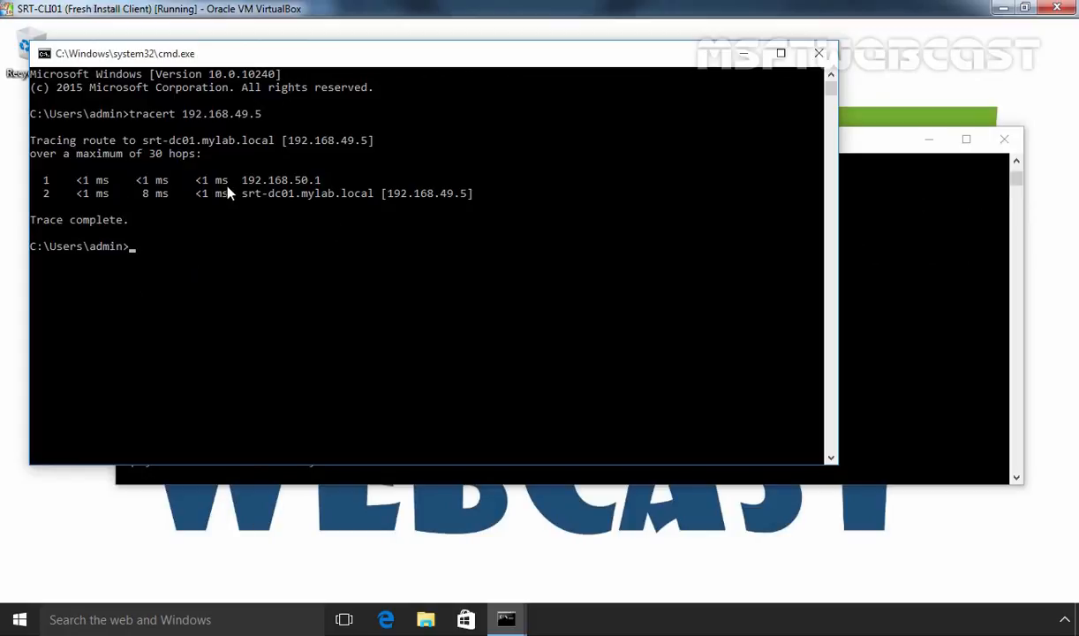
pyautogui.moveTo(305, 192)
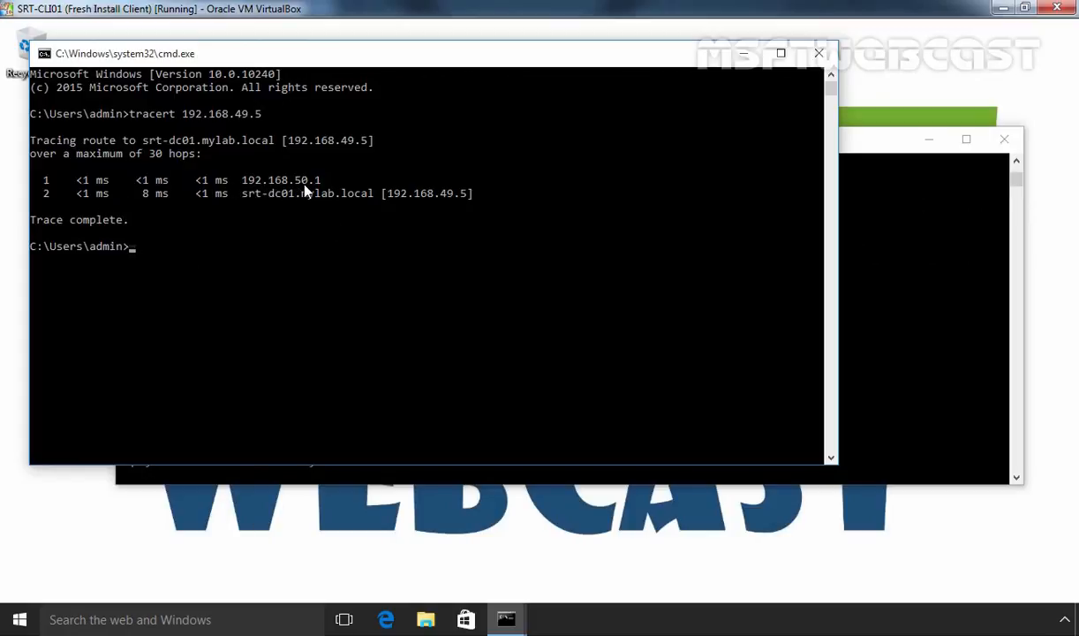
pyautogui.moveTo(261, 205)
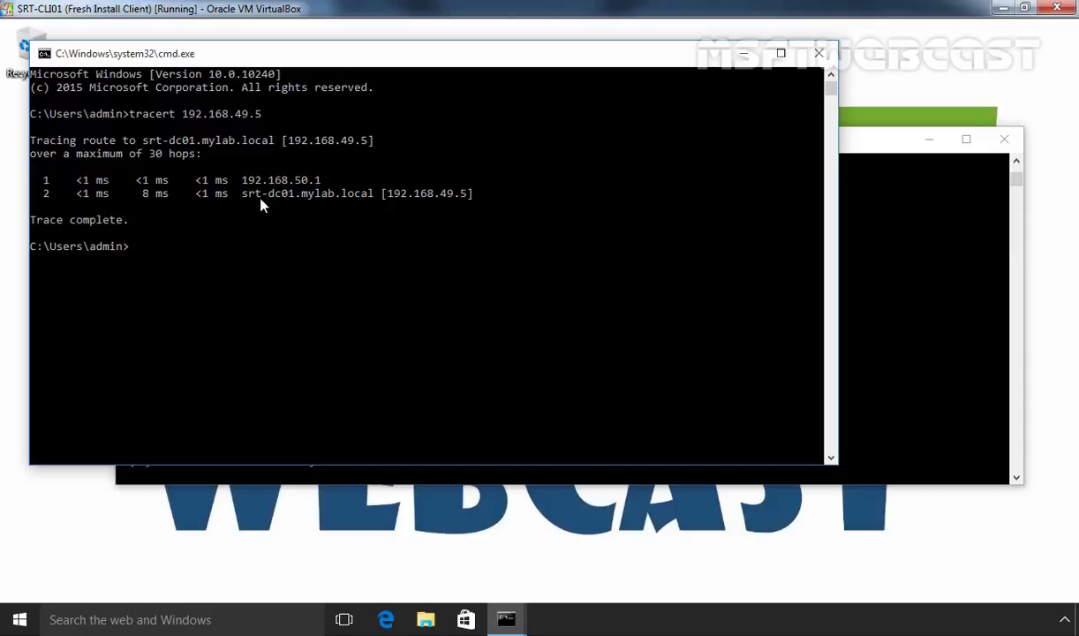